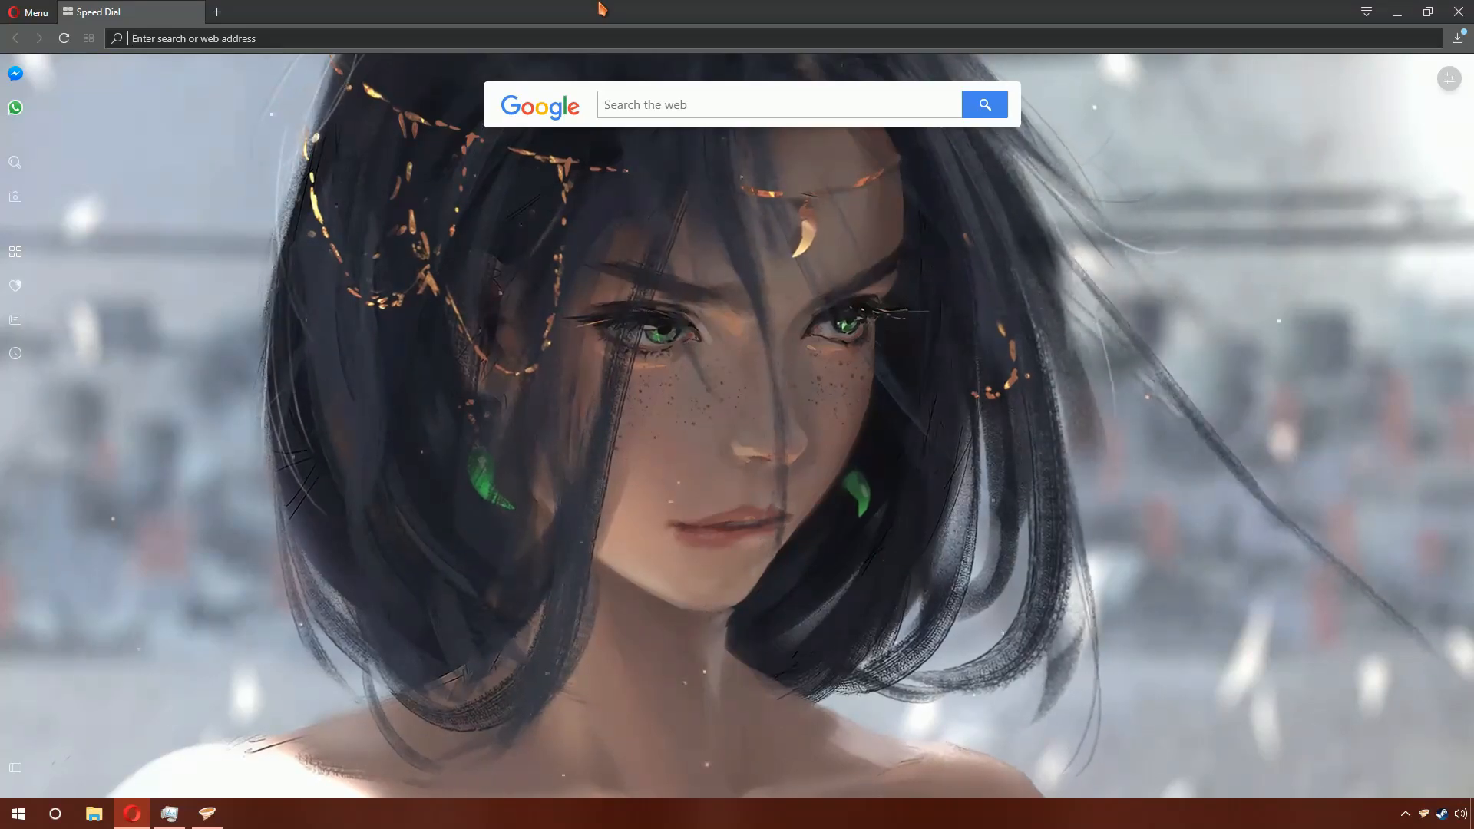
# - Enter 'FNIS' in the address bar to reach the FNIS SE Nexus Mods page
pyautogui.write('FN')
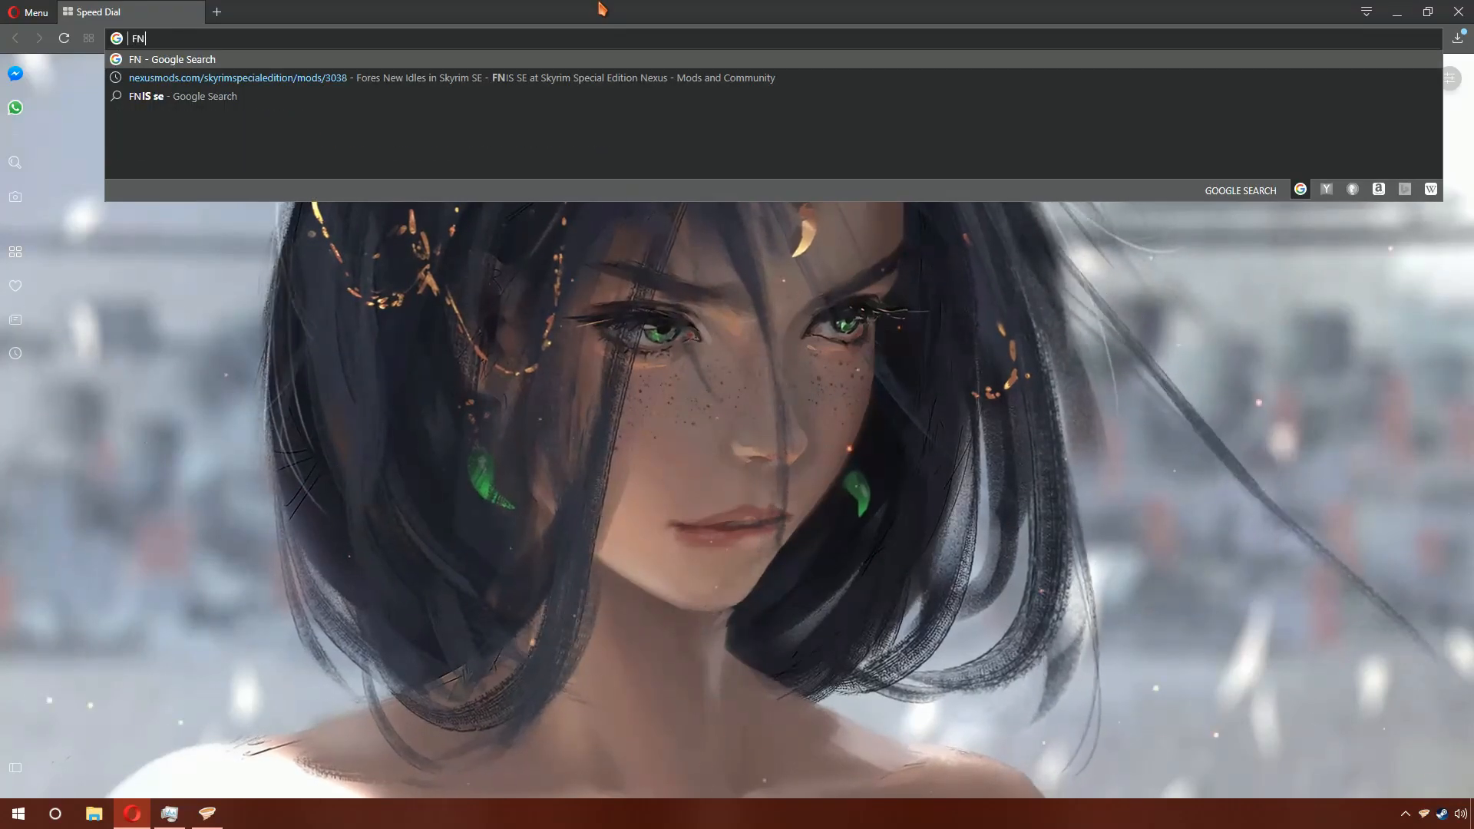
pyautogui.write('IS')
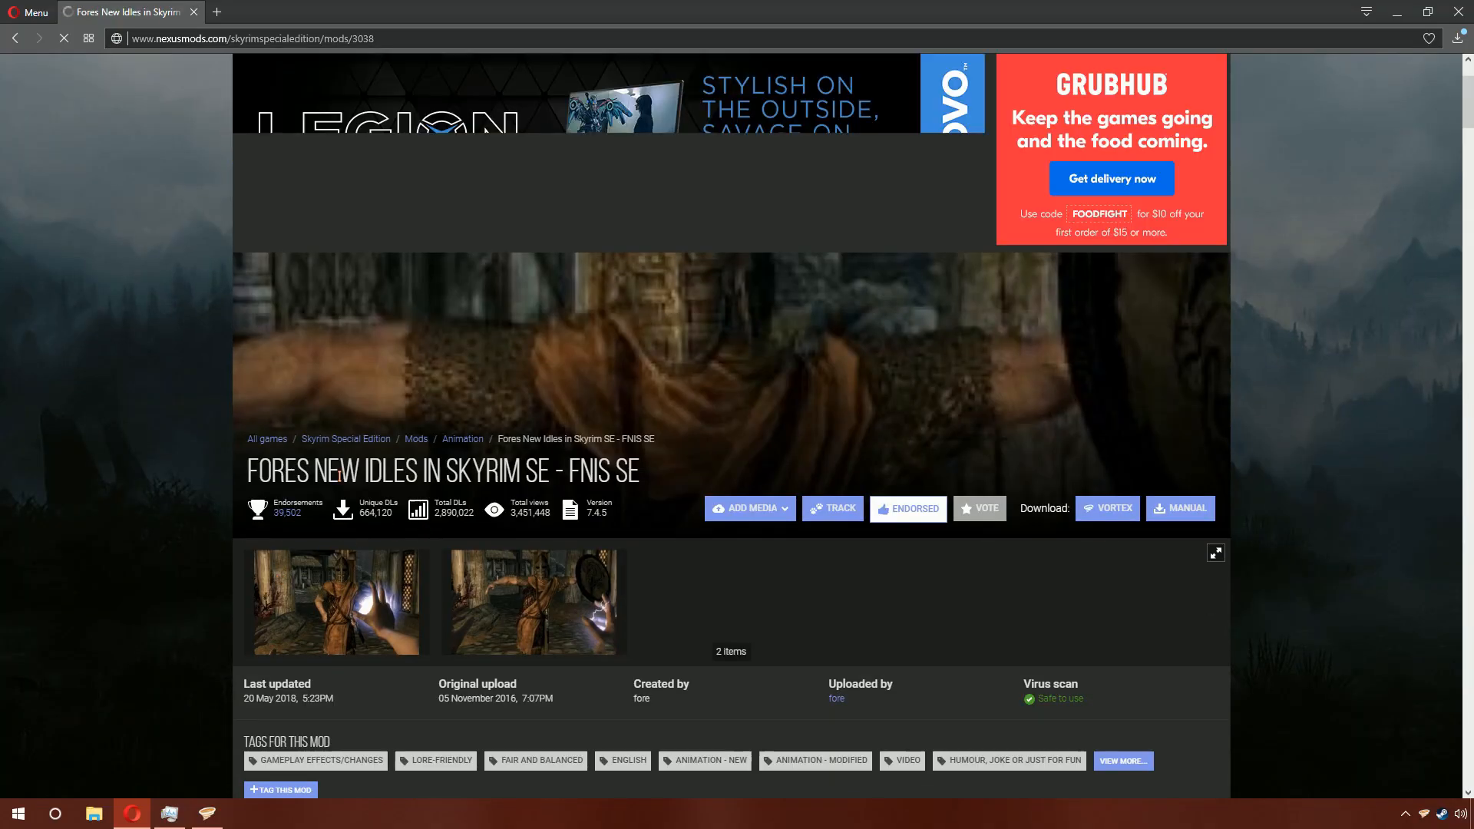
# - From the Files tab, send FNIS Behavior SE 7_4_5 under Main Files to the mod manager
pyautogui.scroll(-3)
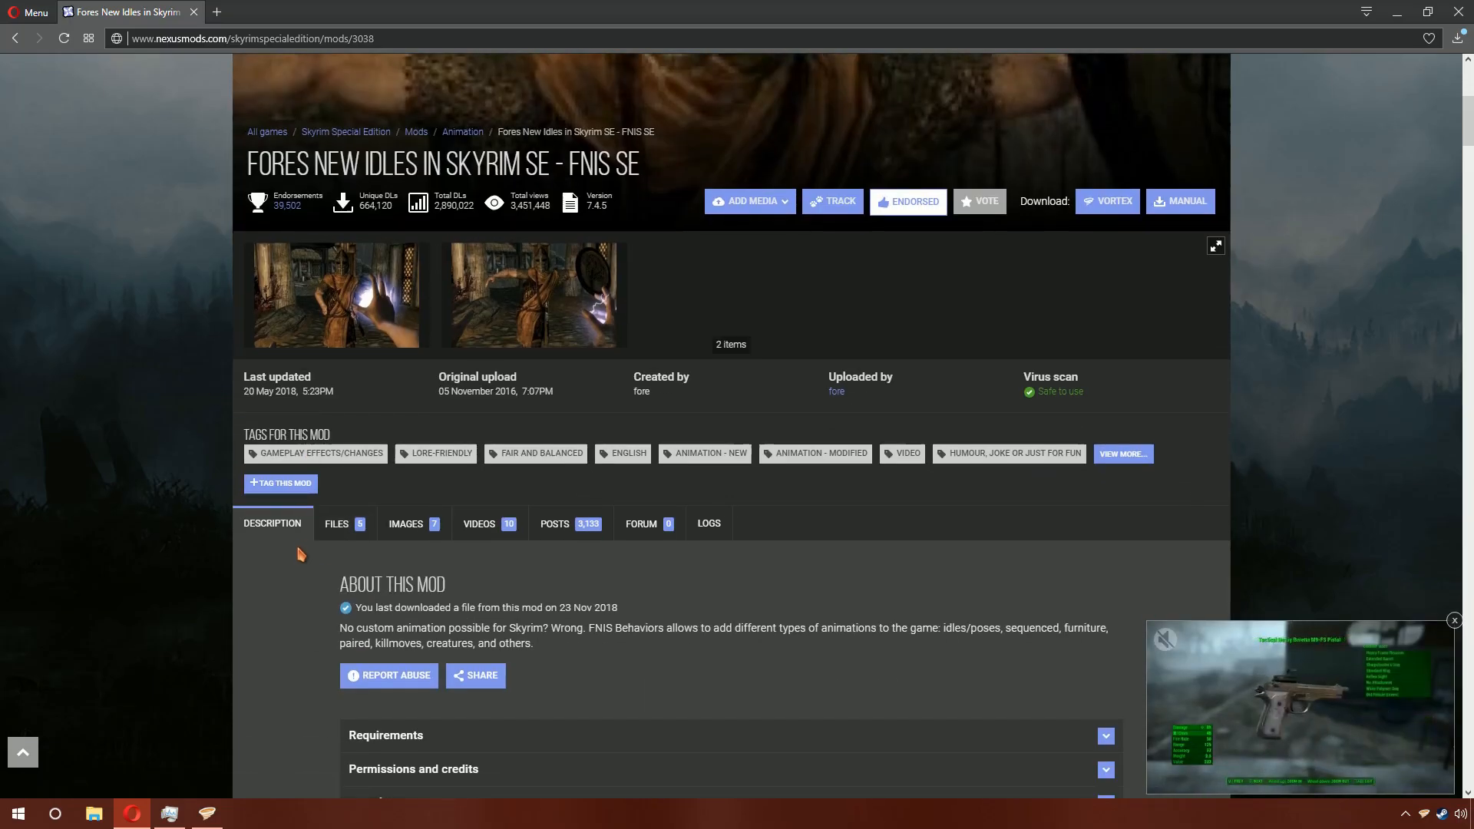
pyautogui.moveTo(273, 522)
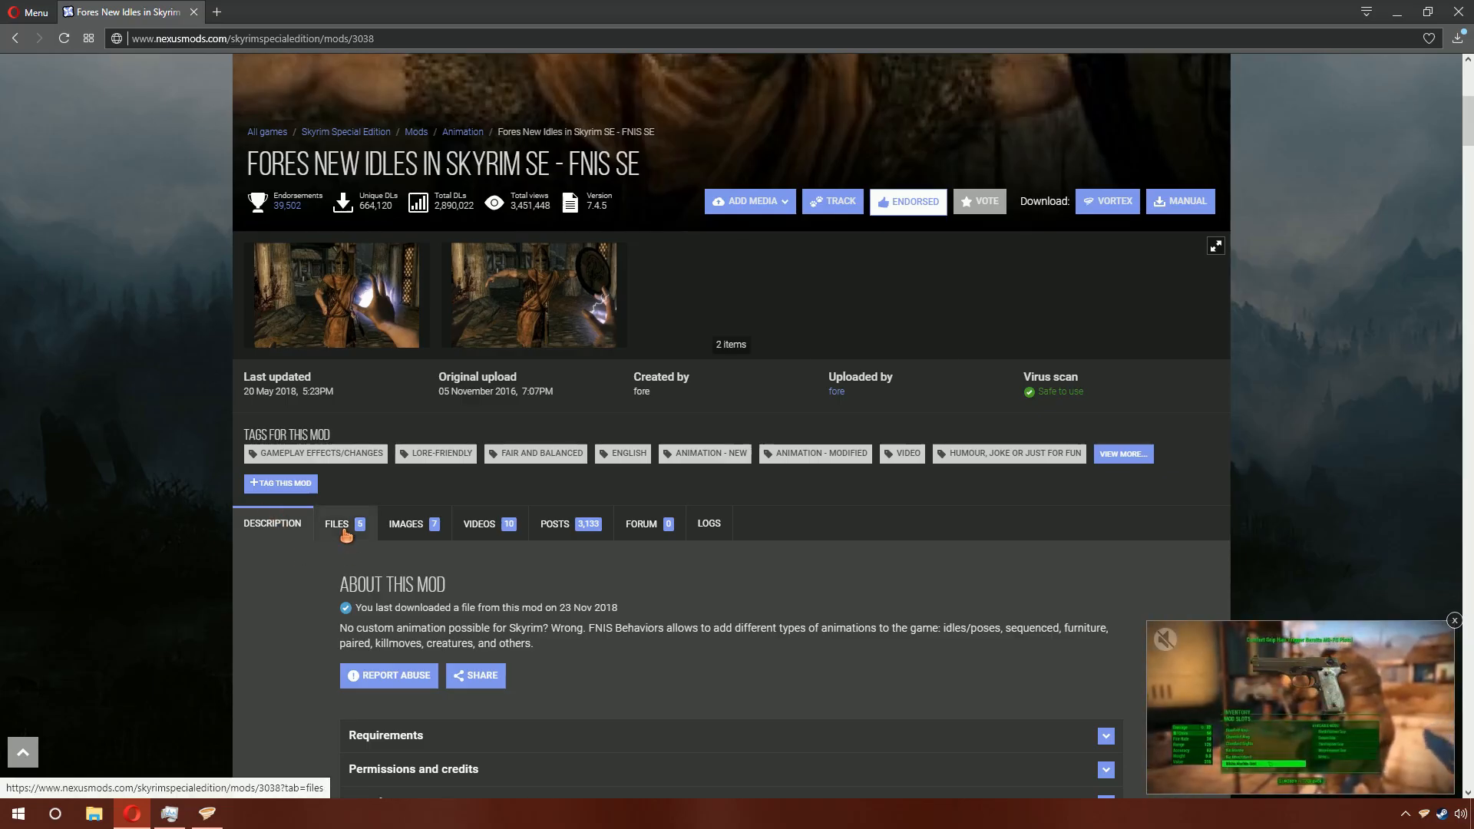
pyautogui.click(336, 523)
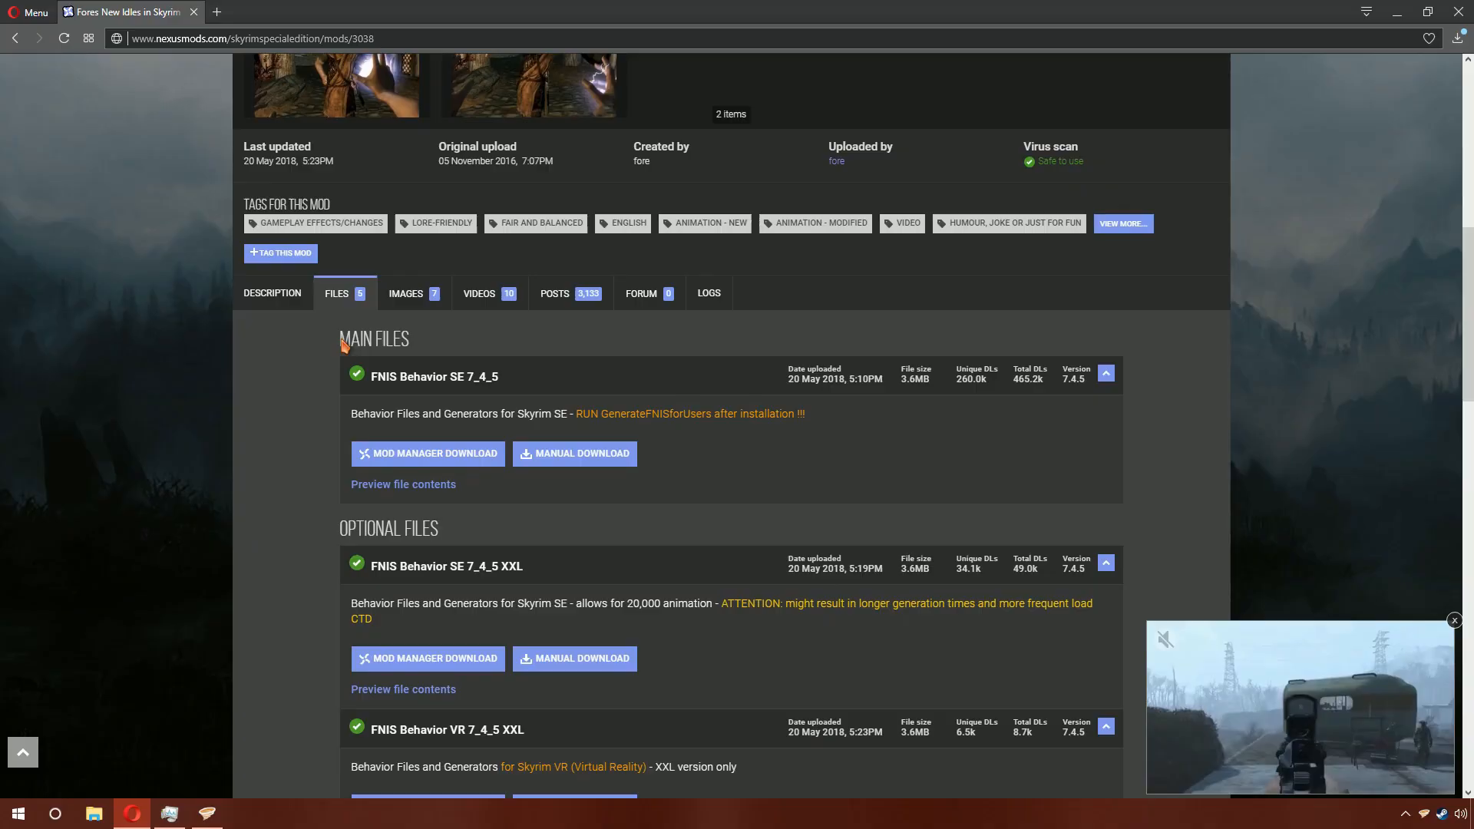
pyautogui.scroll(3)
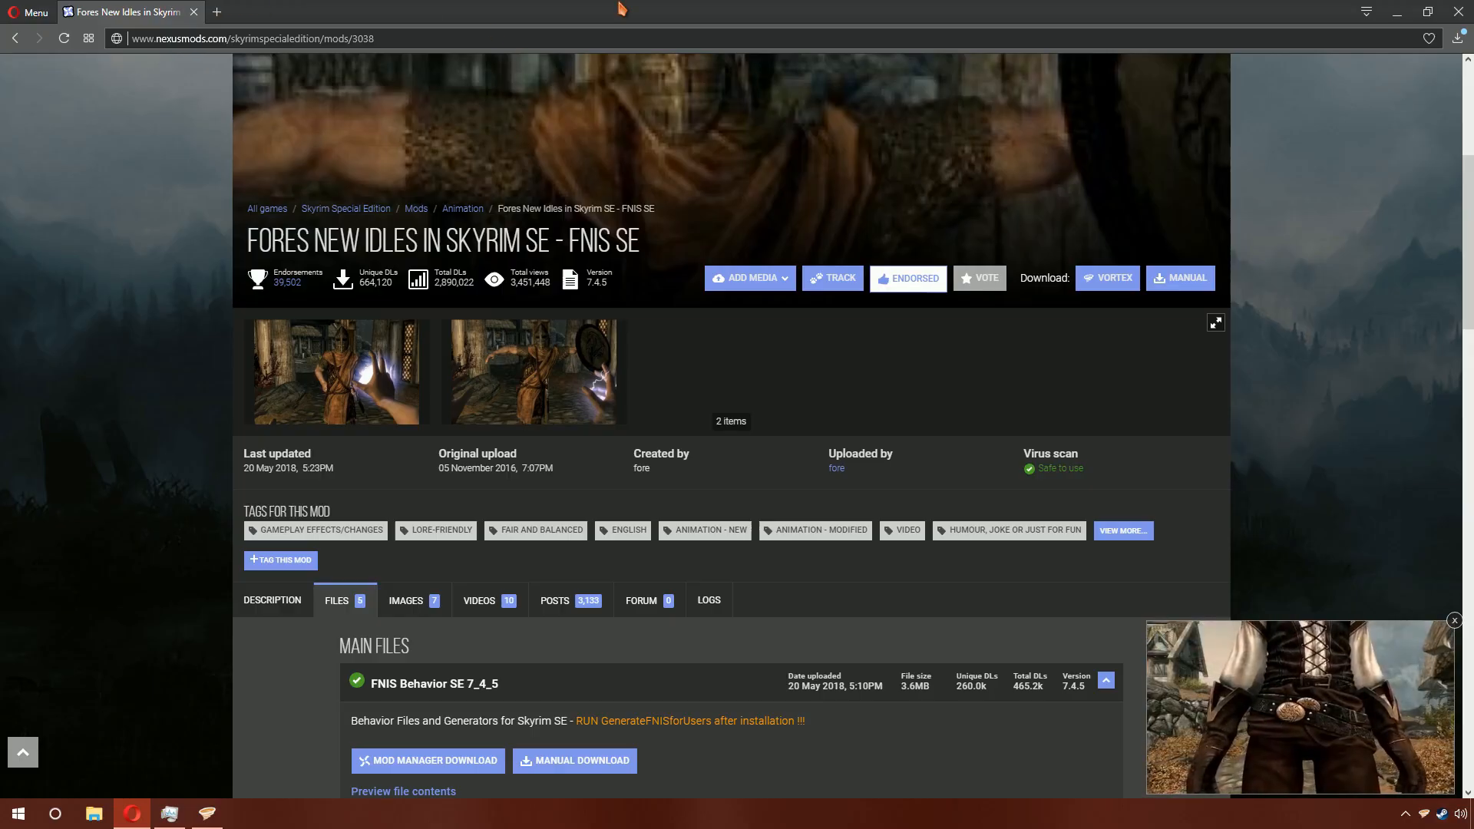
pyautogui.moveTo(351, 197)
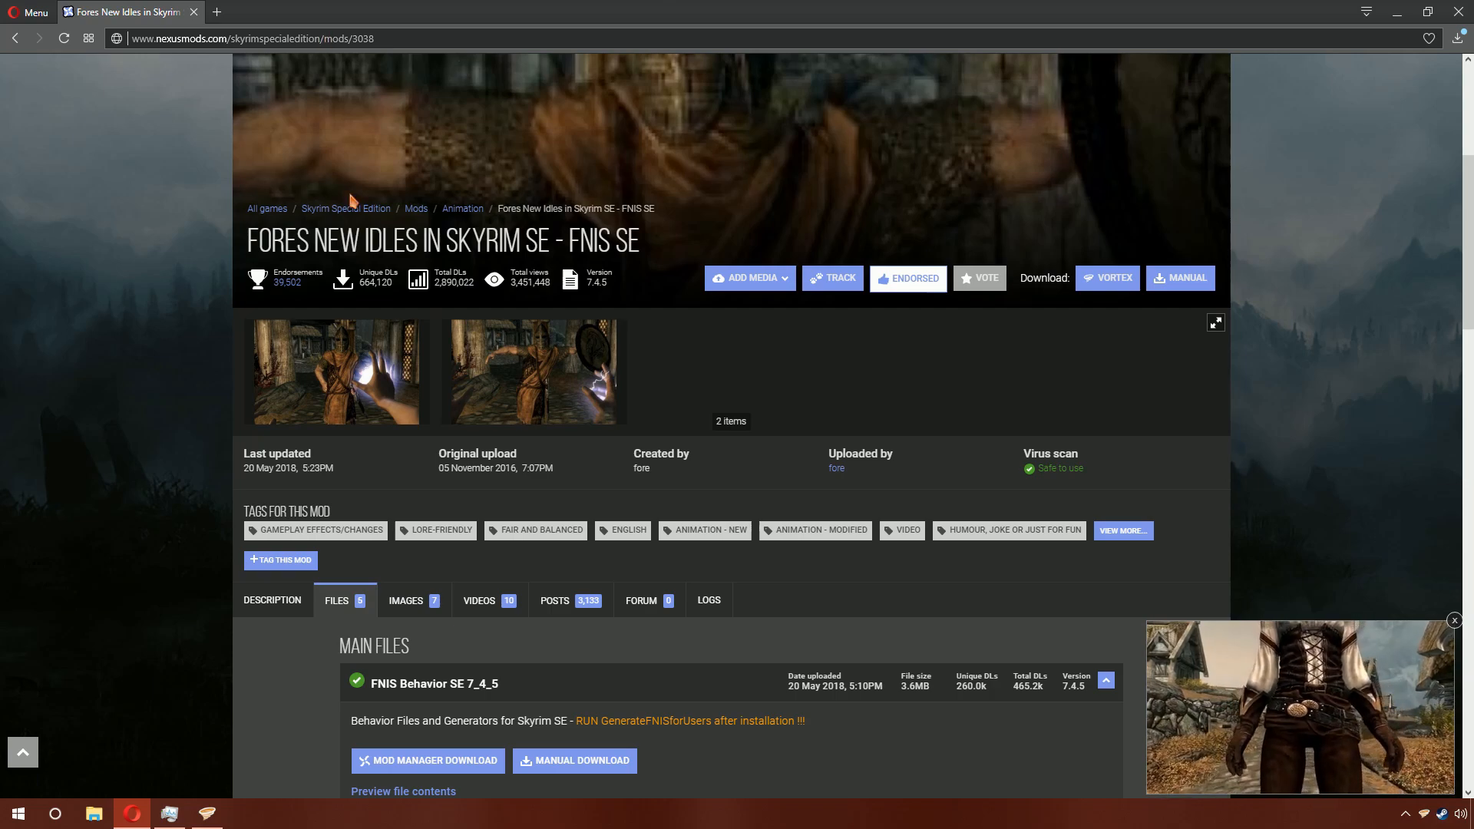
pyautogui.scroll(-3)
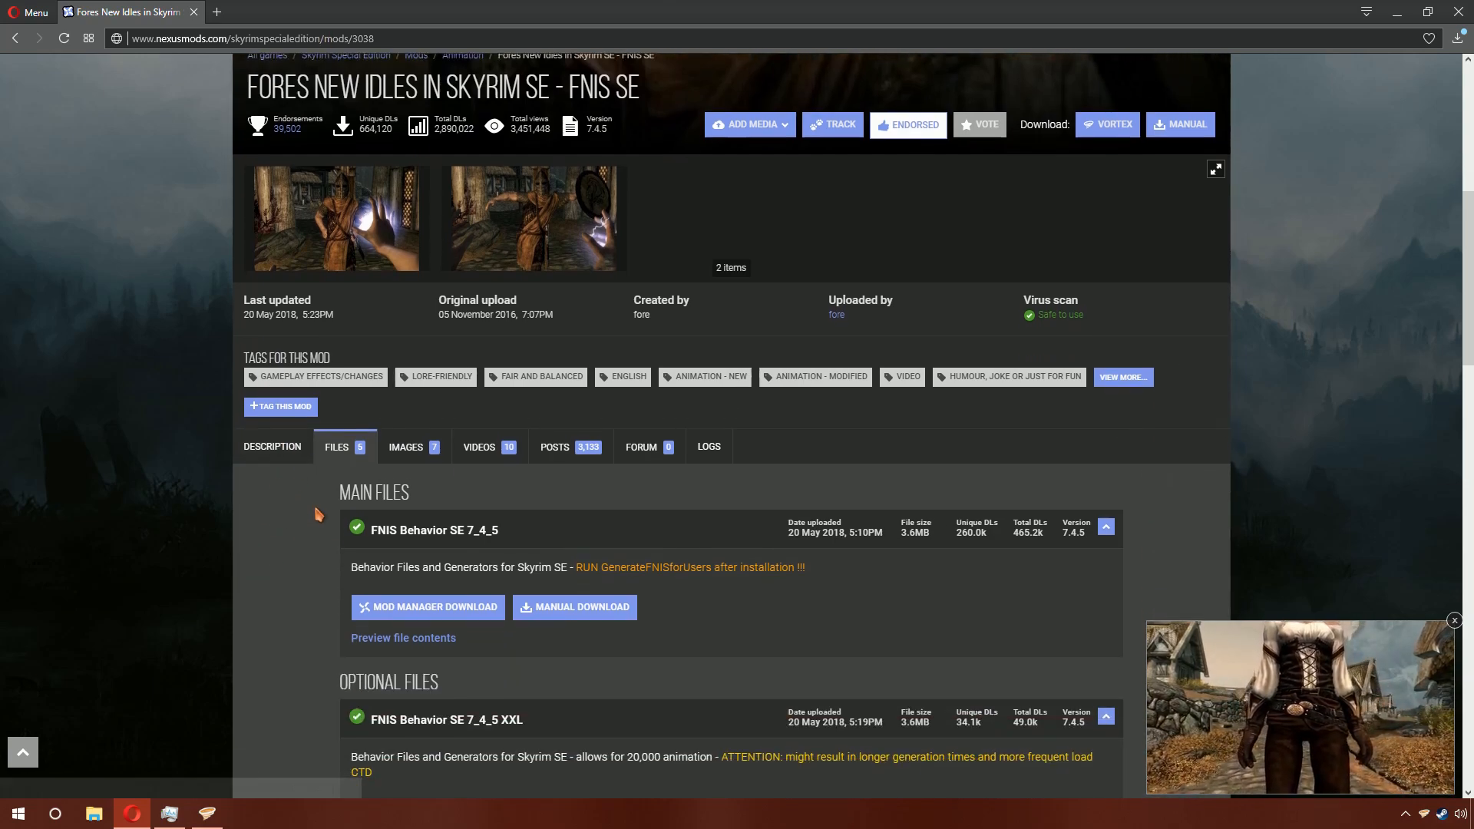
pyautogui.scroll(-3)
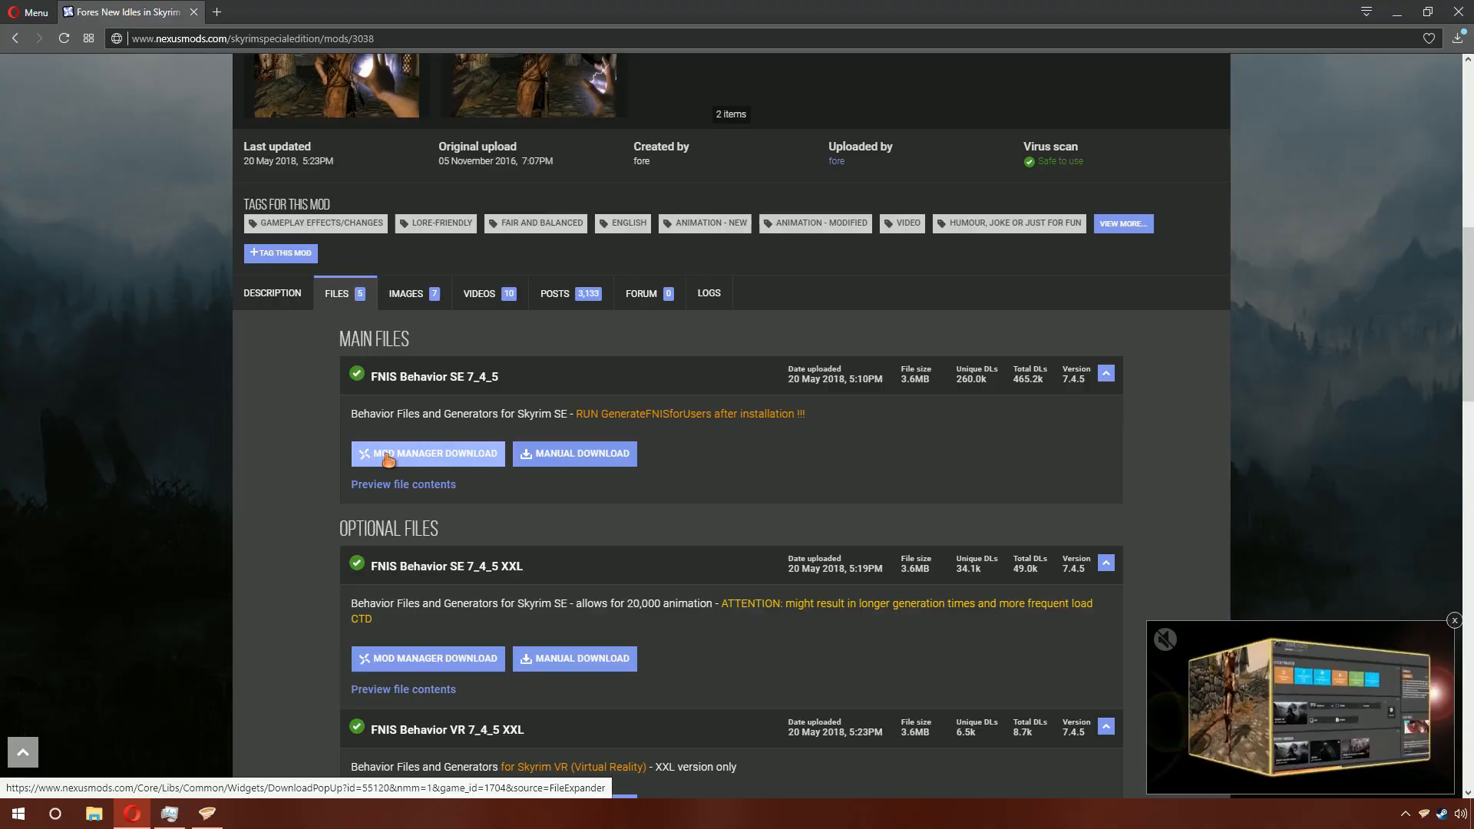
pyautogui.click(427, 453)
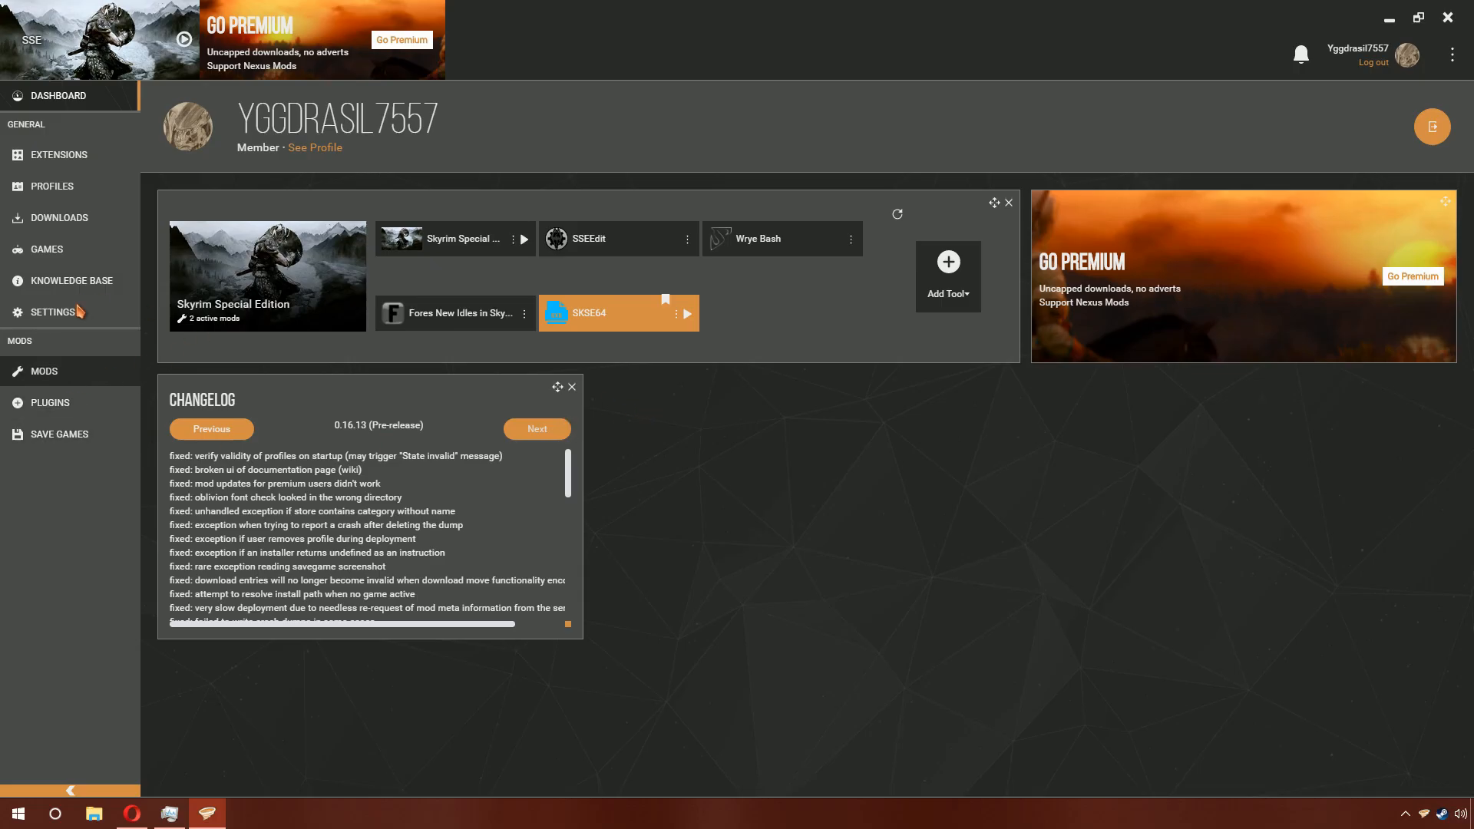
# - Install FNIS Behavior SE 7_4_5 from its 'Download finished' notification in the Mods view
pyautogui.click(42, 370)
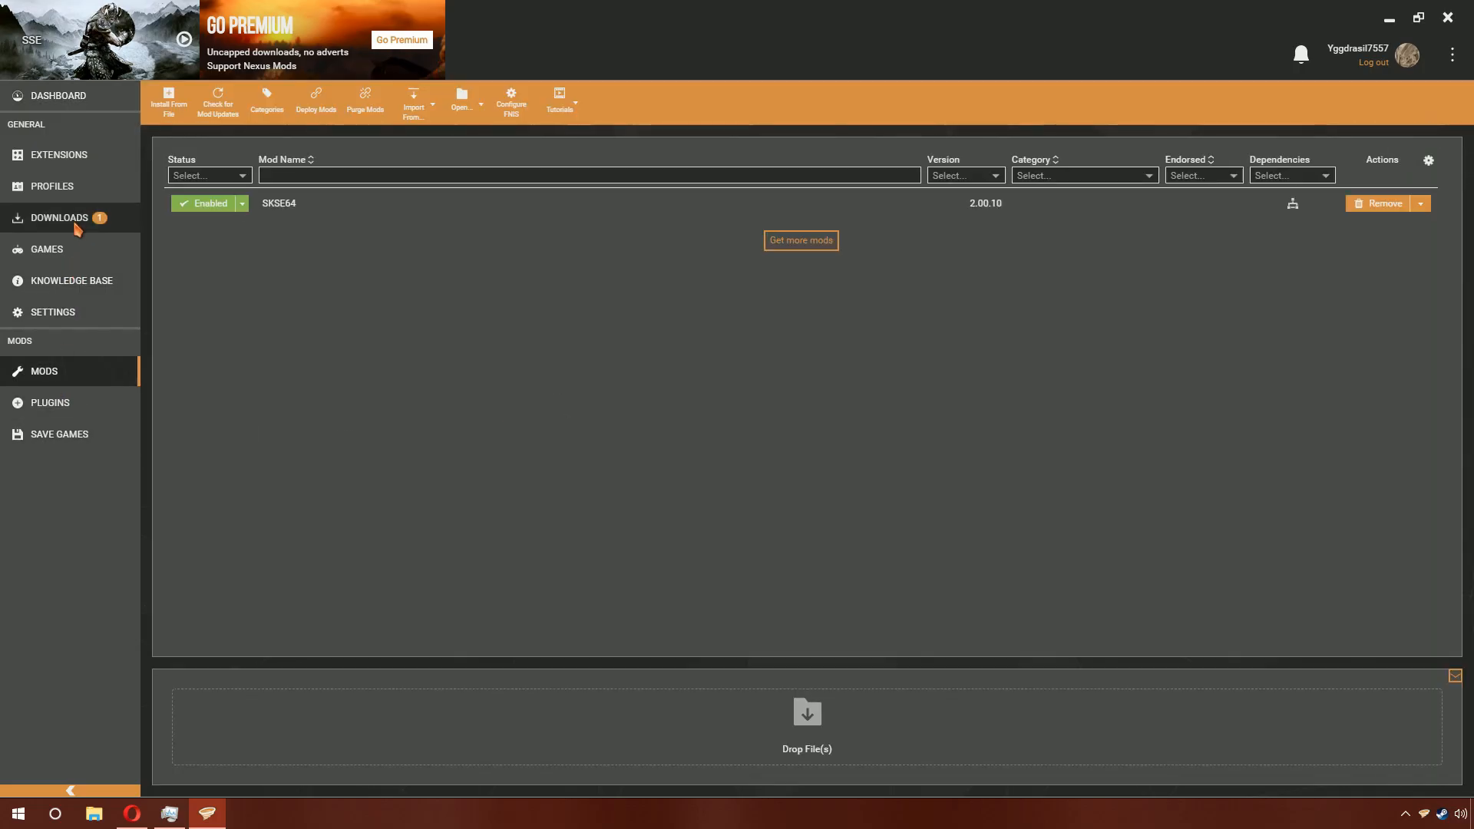
pyautogui.click(59, 218)
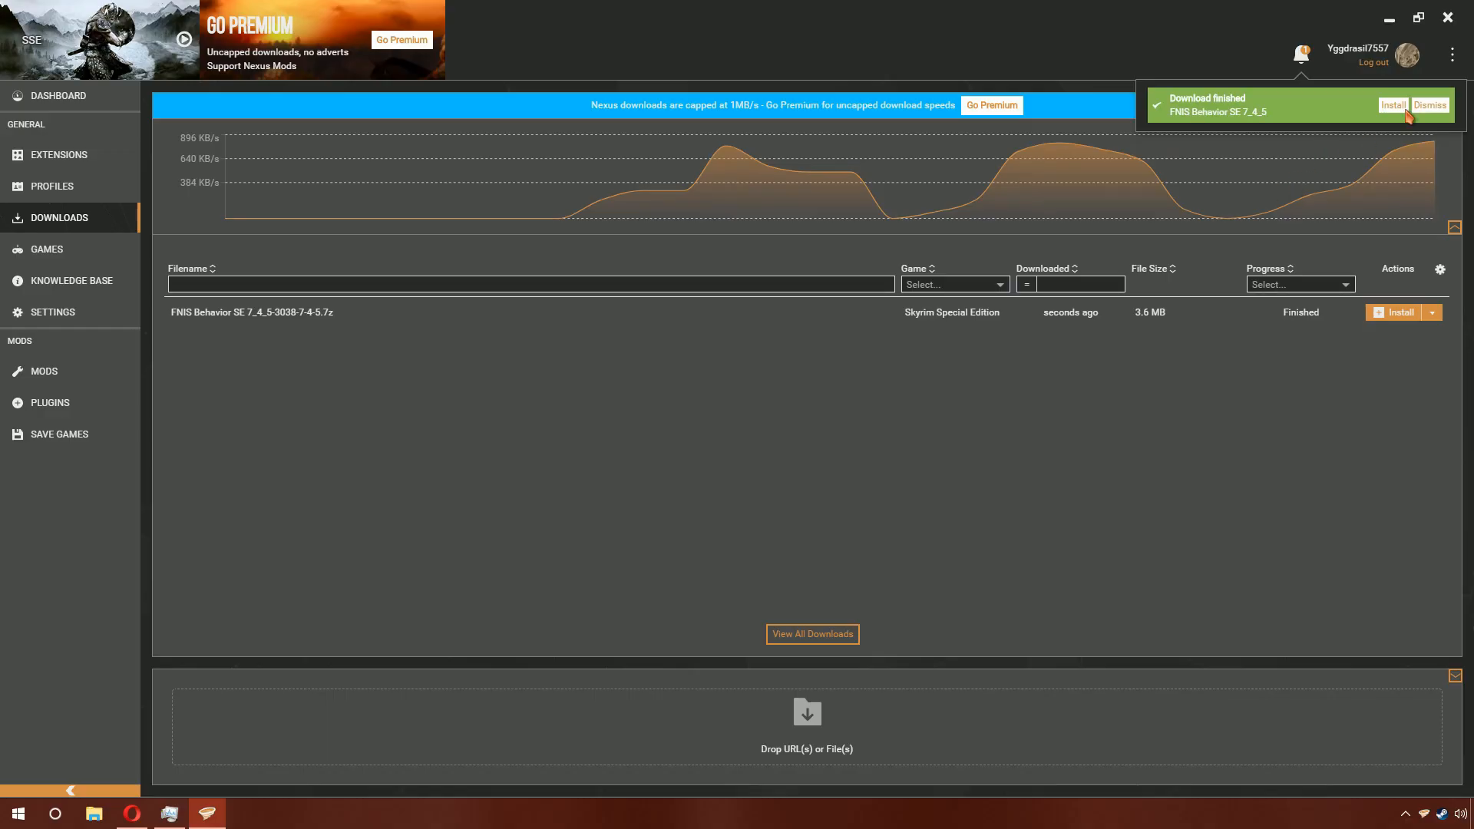
pyautogui.click(44, 370)
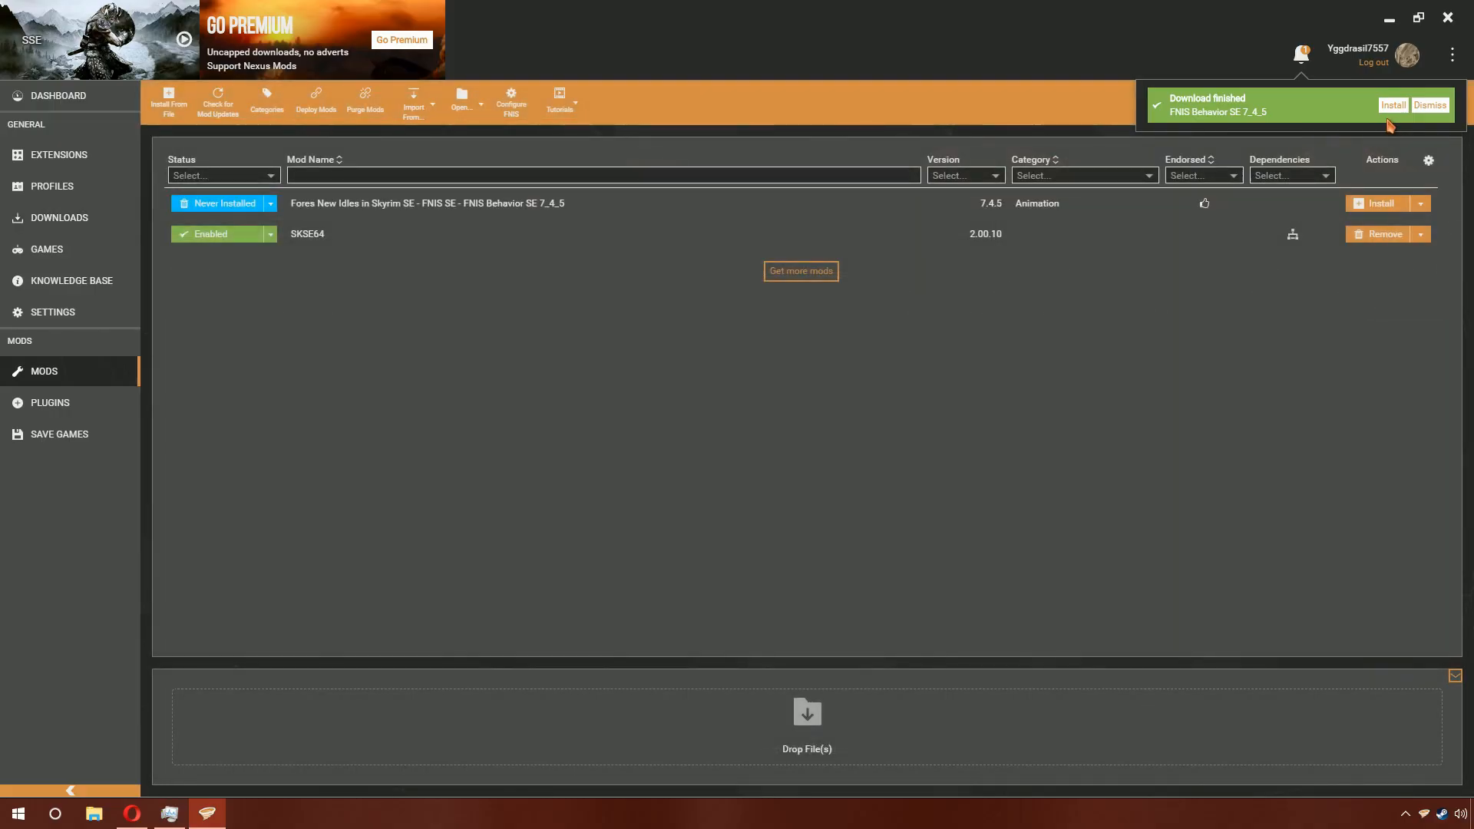
pyautogui.click(1392, 105)
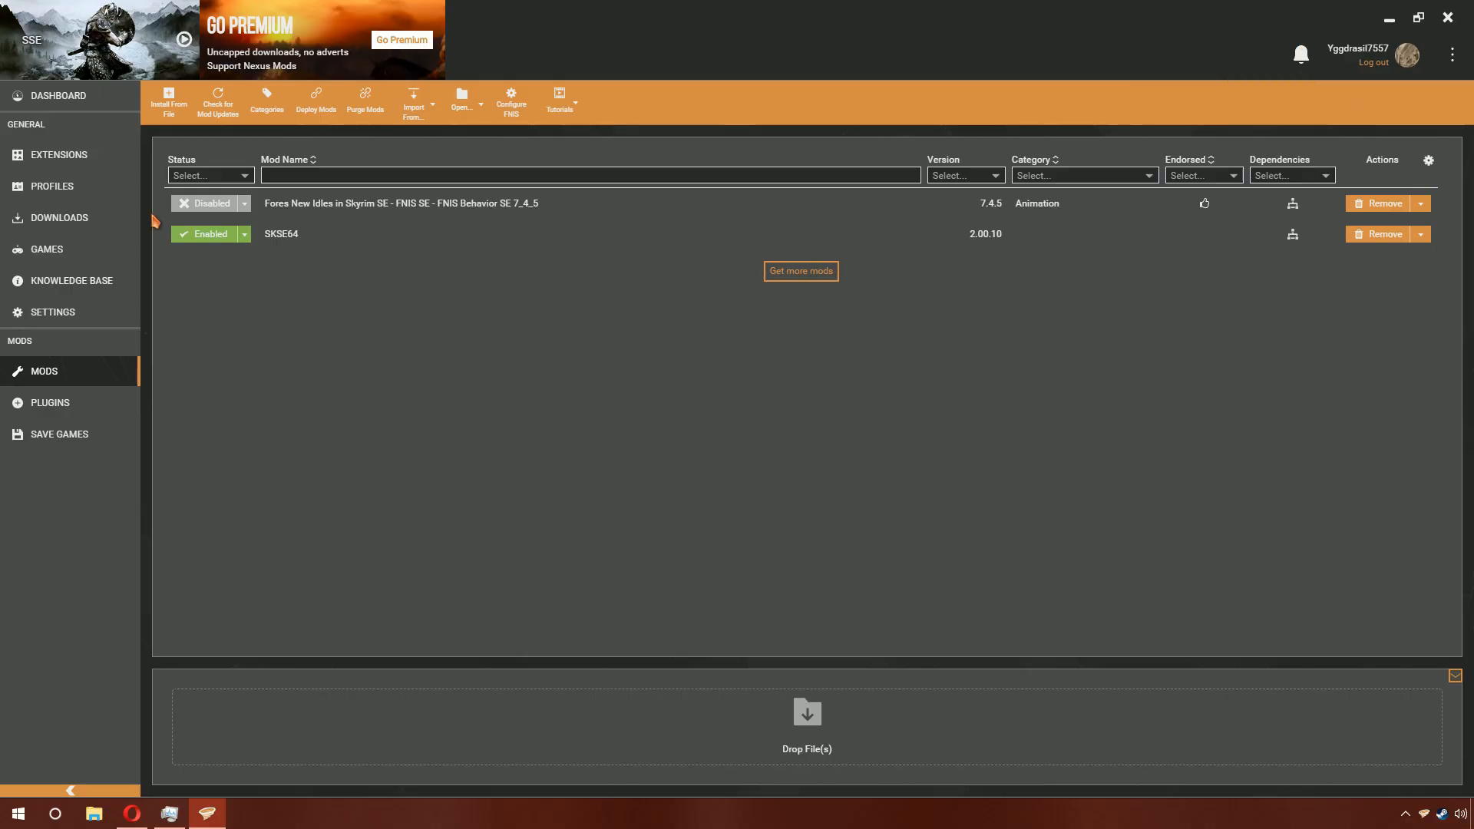
pyautogui.click(58, 95)
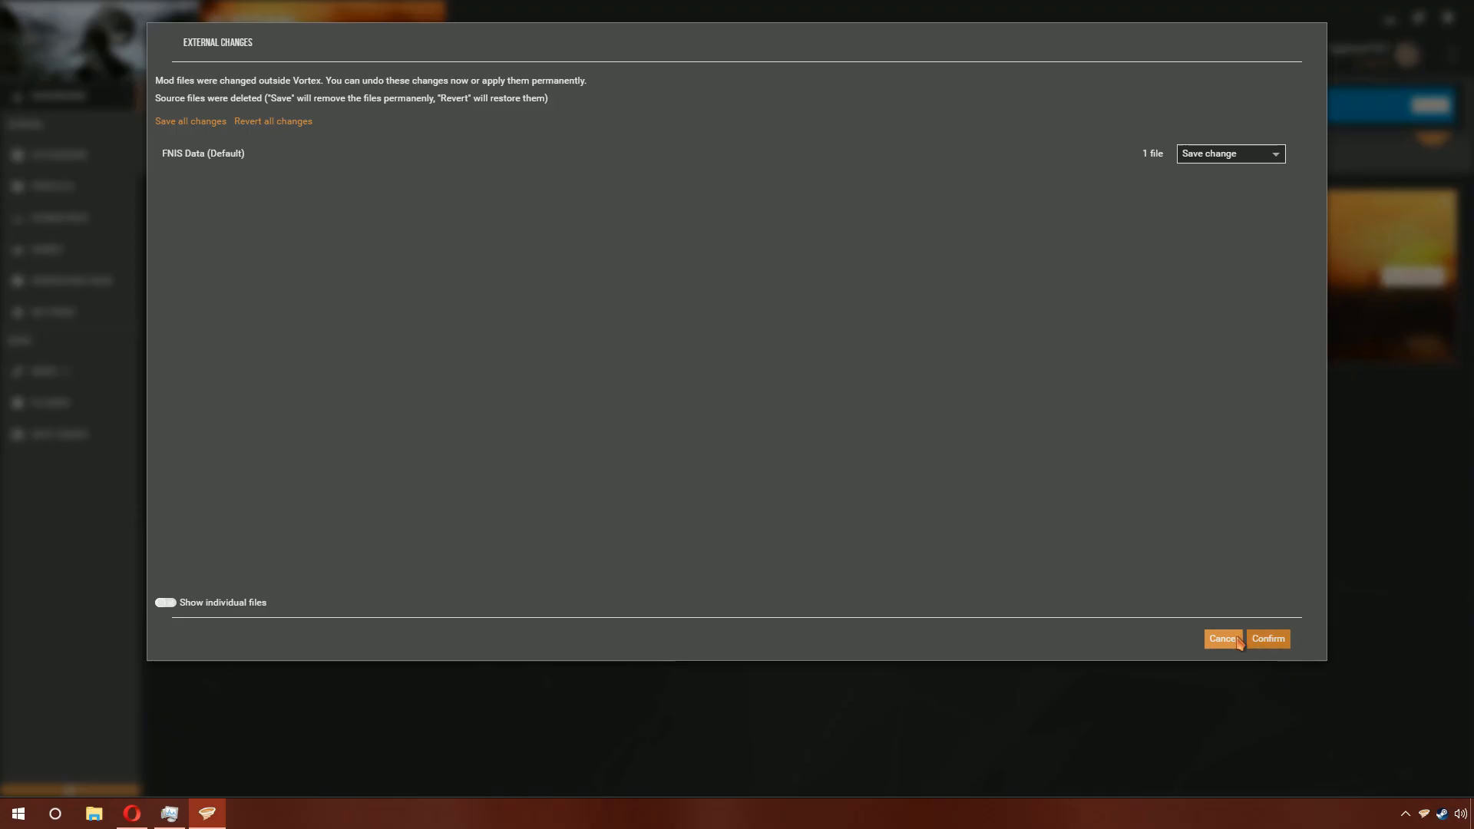
pyautogui.moveTo(1164, 658)
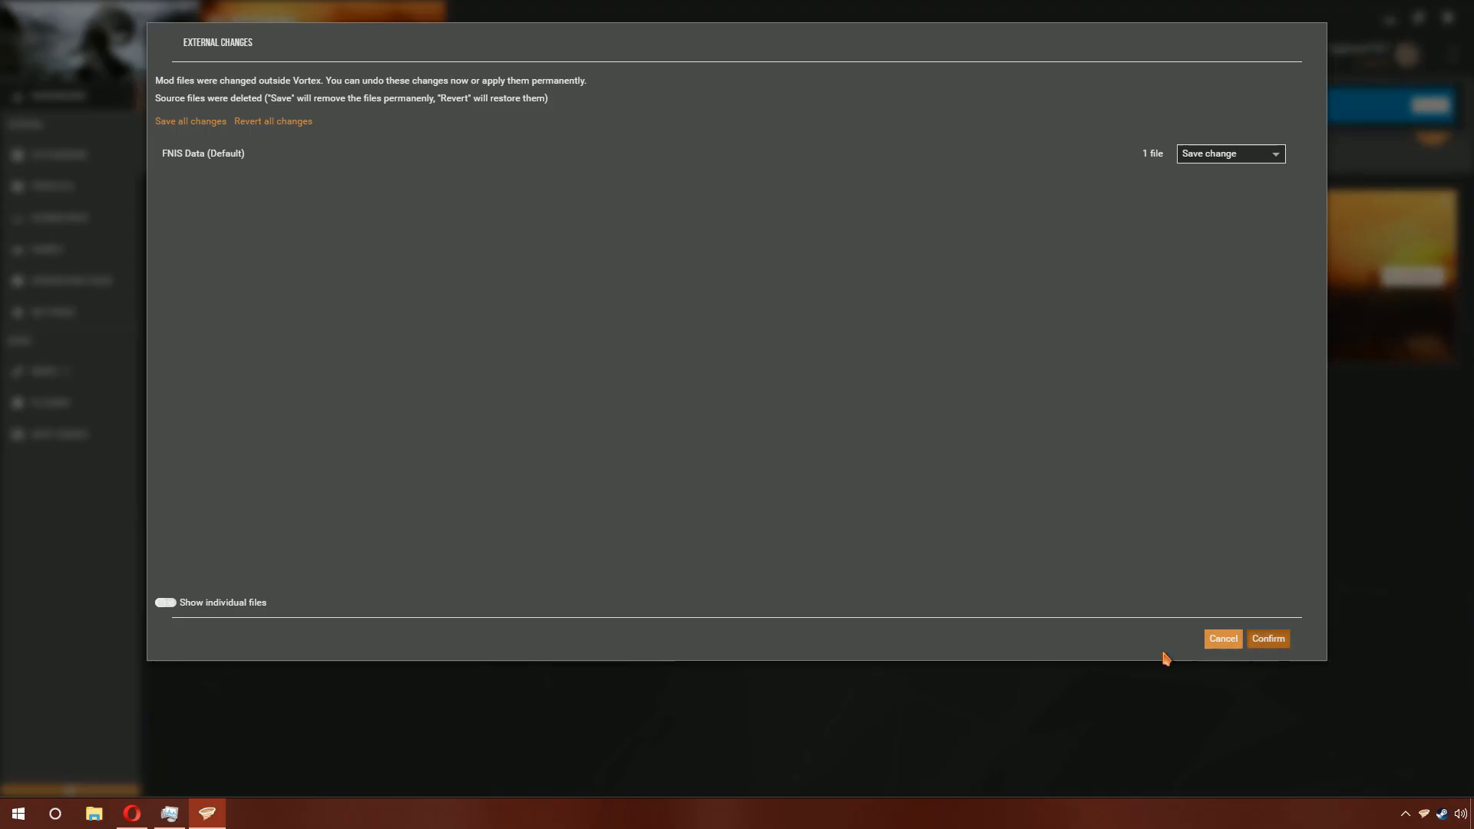
# - Confirm the External Changes dialog, keeping 'Save change' for FNIS Data
pyautogui.click(1266, 638)
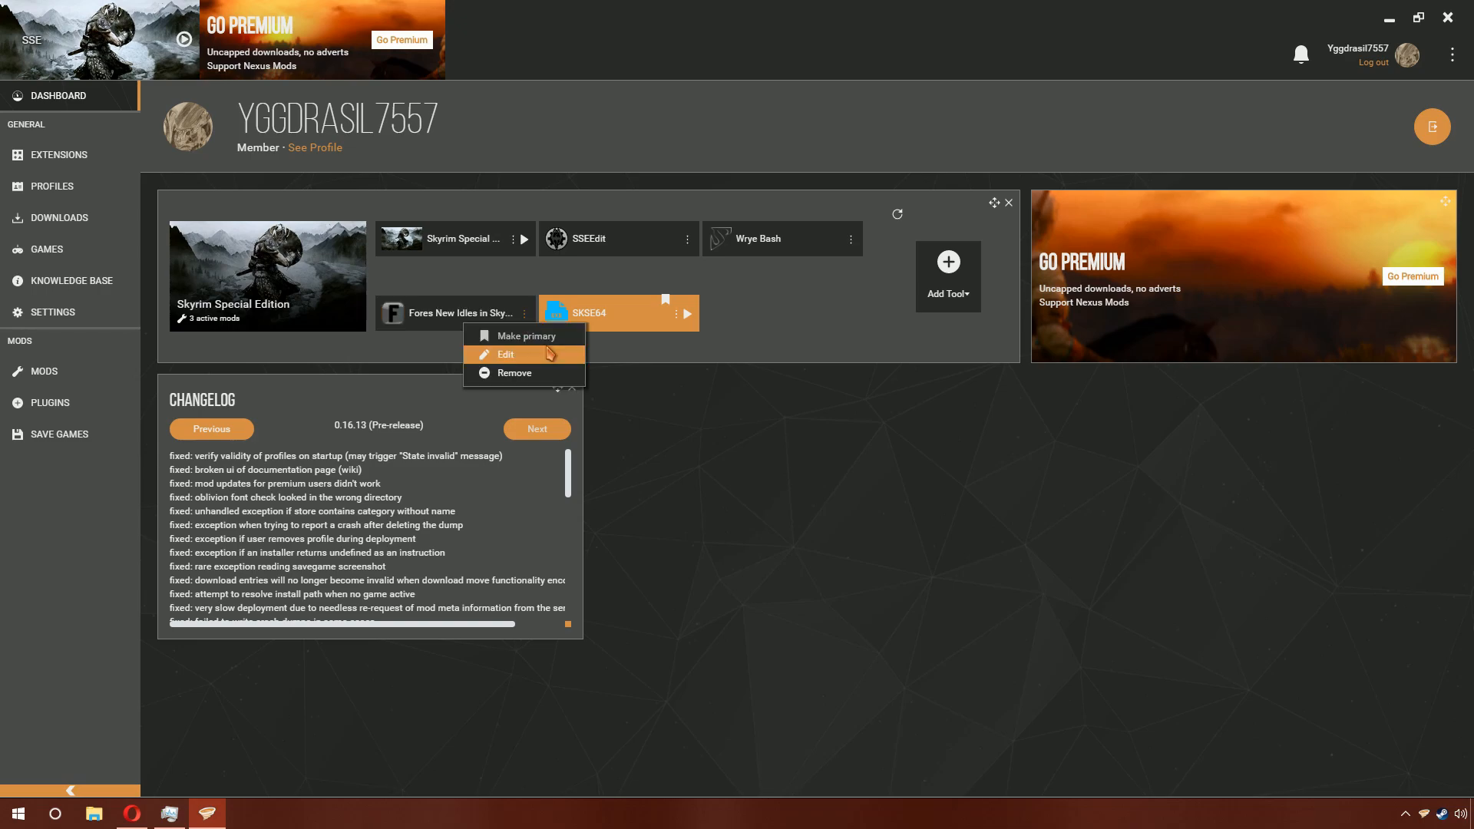
# - Edit the Fores New Idles tool's target, browsing to Data\tools\GenerateFNIS_for_Users
pyautogui.click(506, 354)
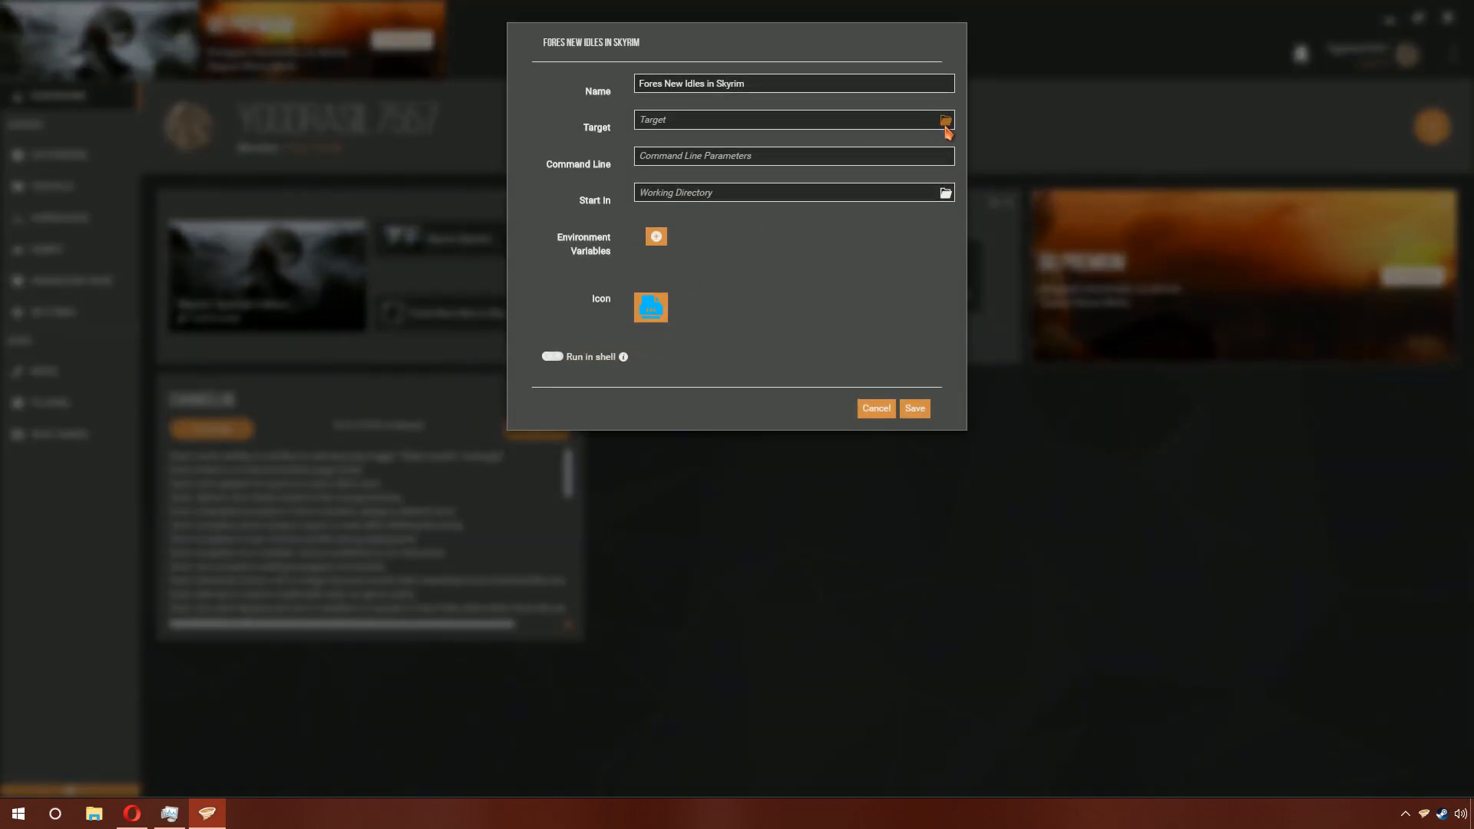
pyautogui.click(945, 120)
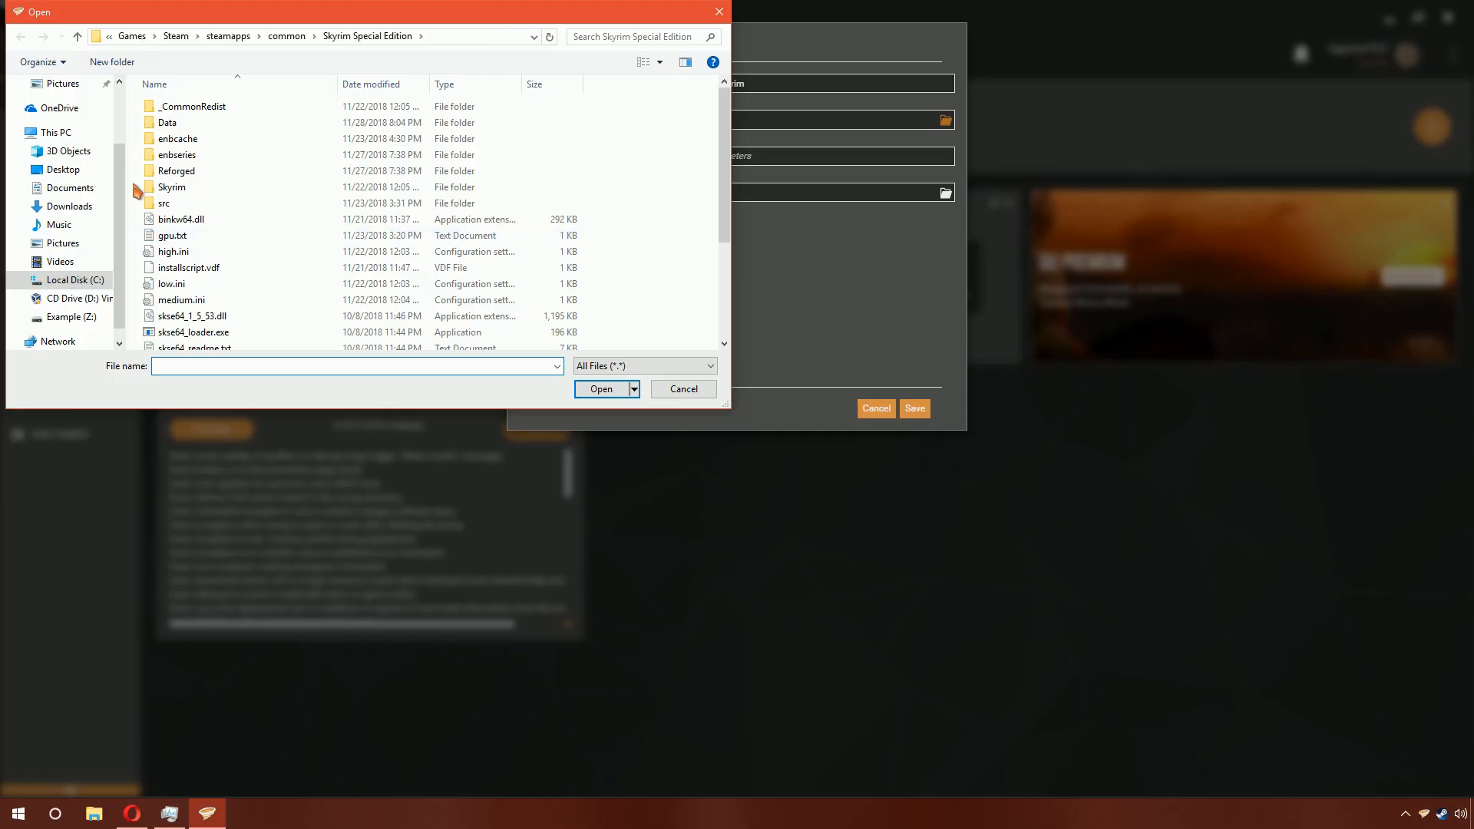
pyautogui.doubleClick(168, 122)
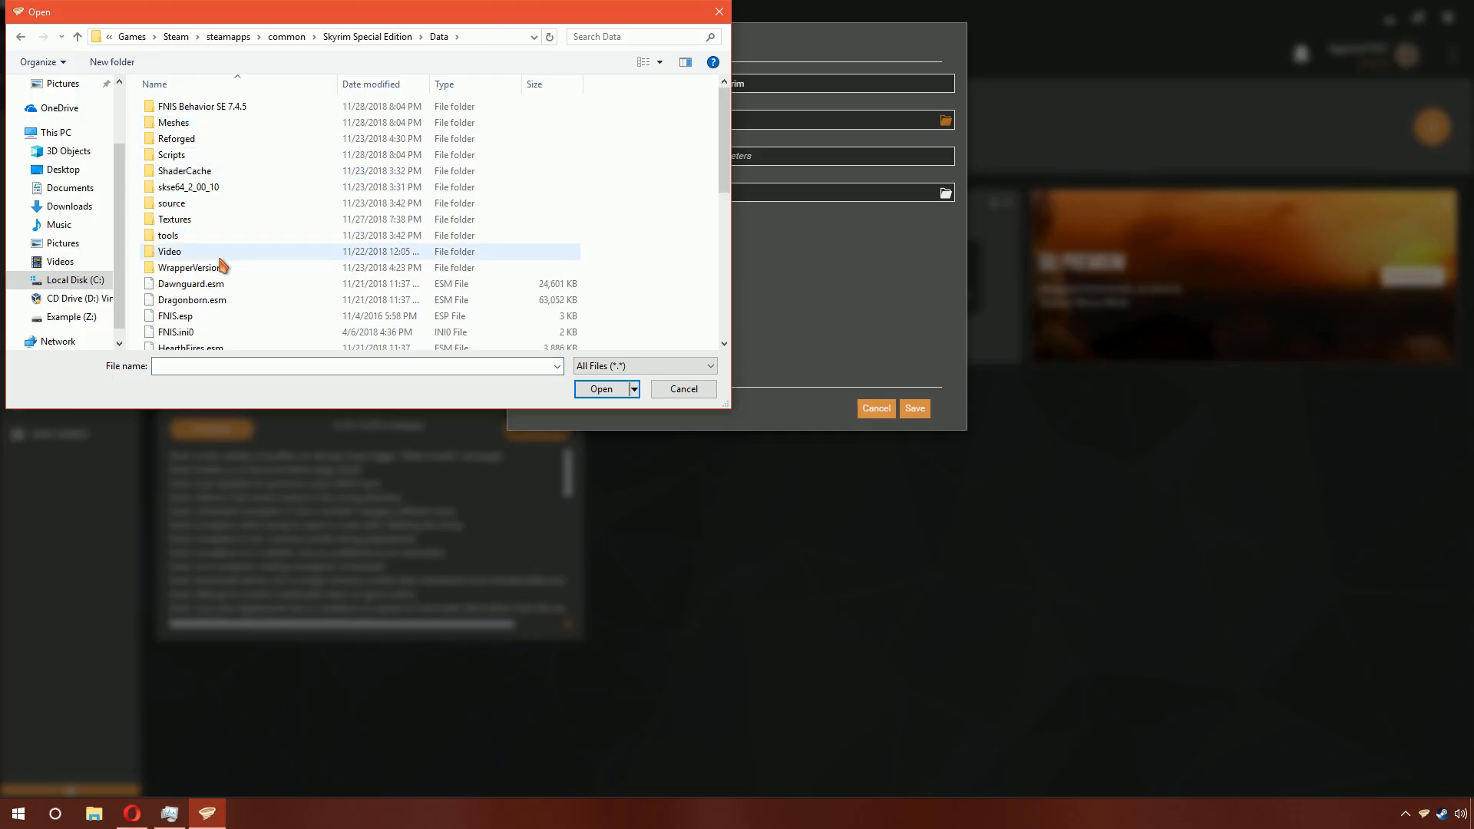
pyautogui.click(167, 234)
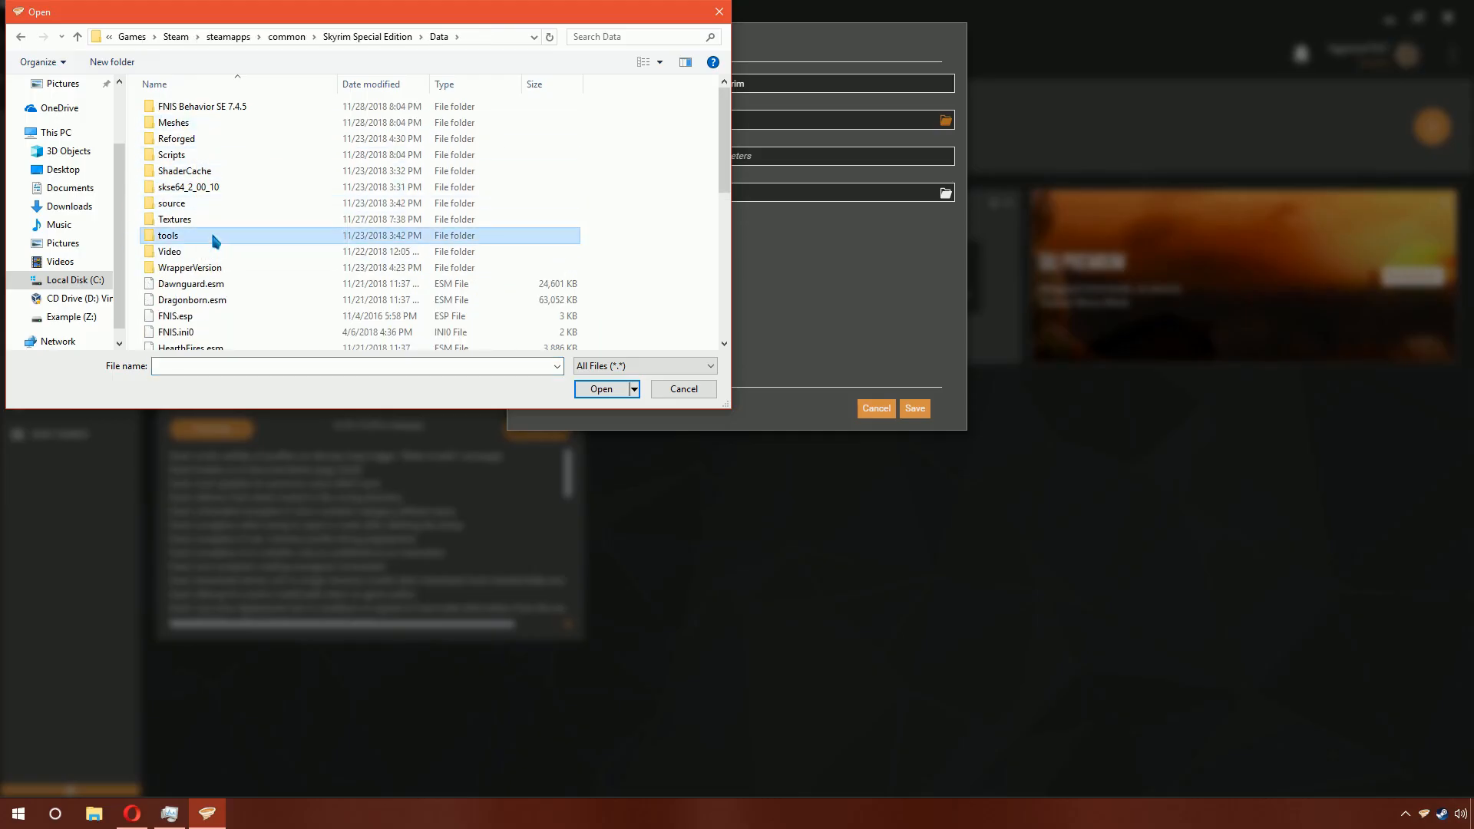
pyautogui.doubleClick(167, 235)
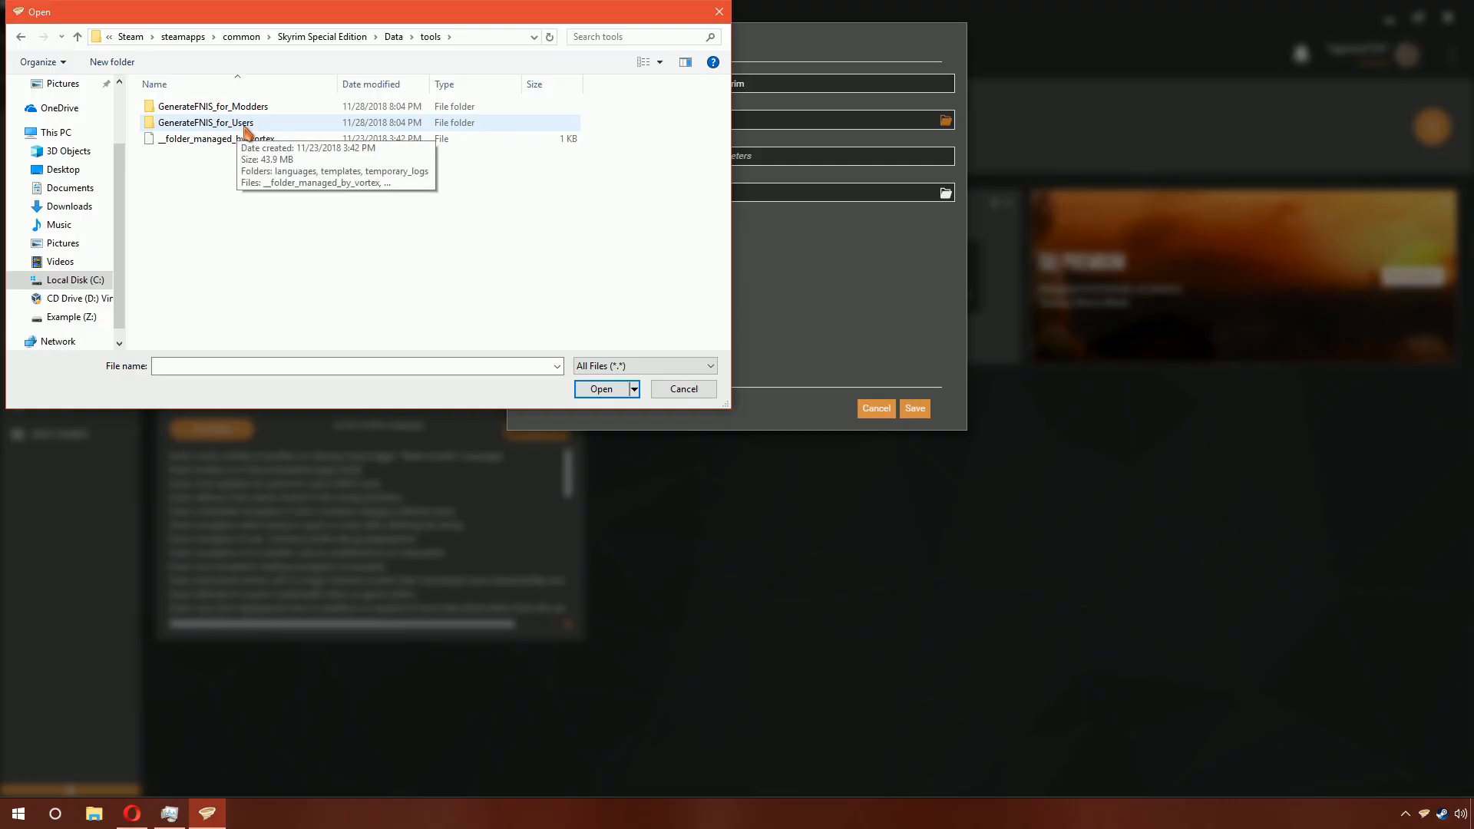
pyautogui.doubleClick(205, 122)
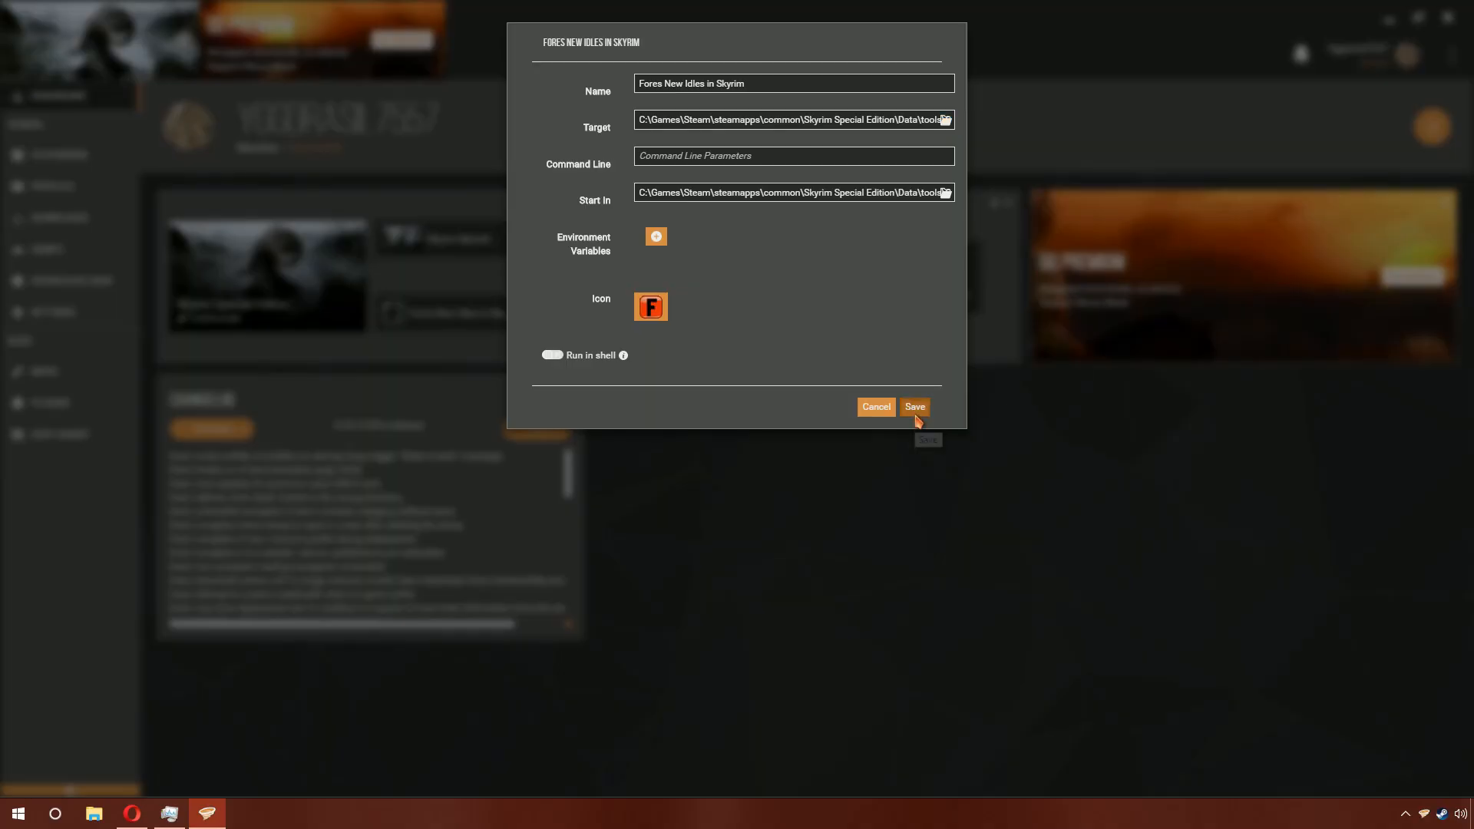
# - Save the tool's new target and switch to the installed mods list
pyautogui.click(912, 406)
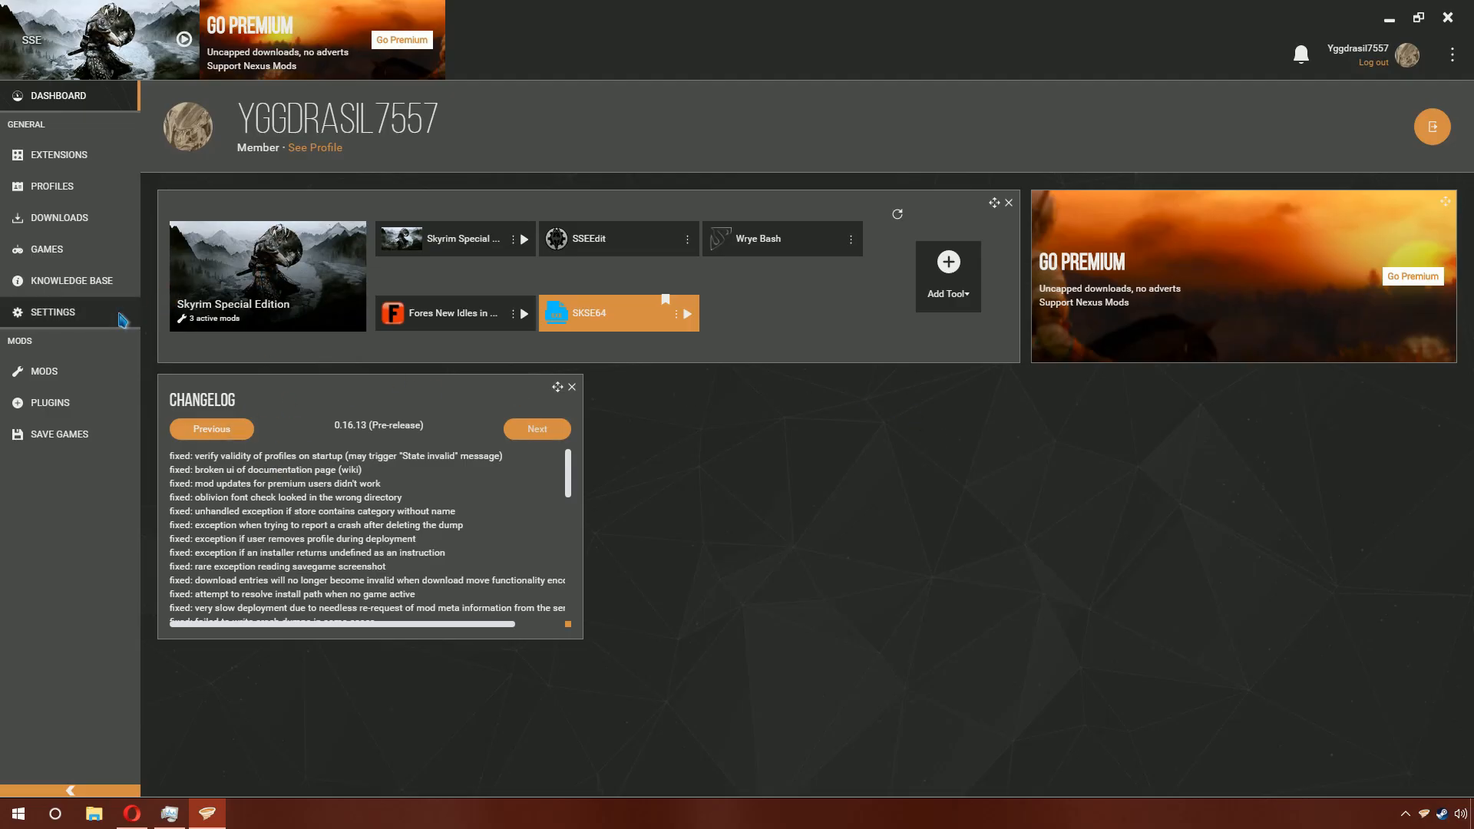
pyautogui.click(53, 311)
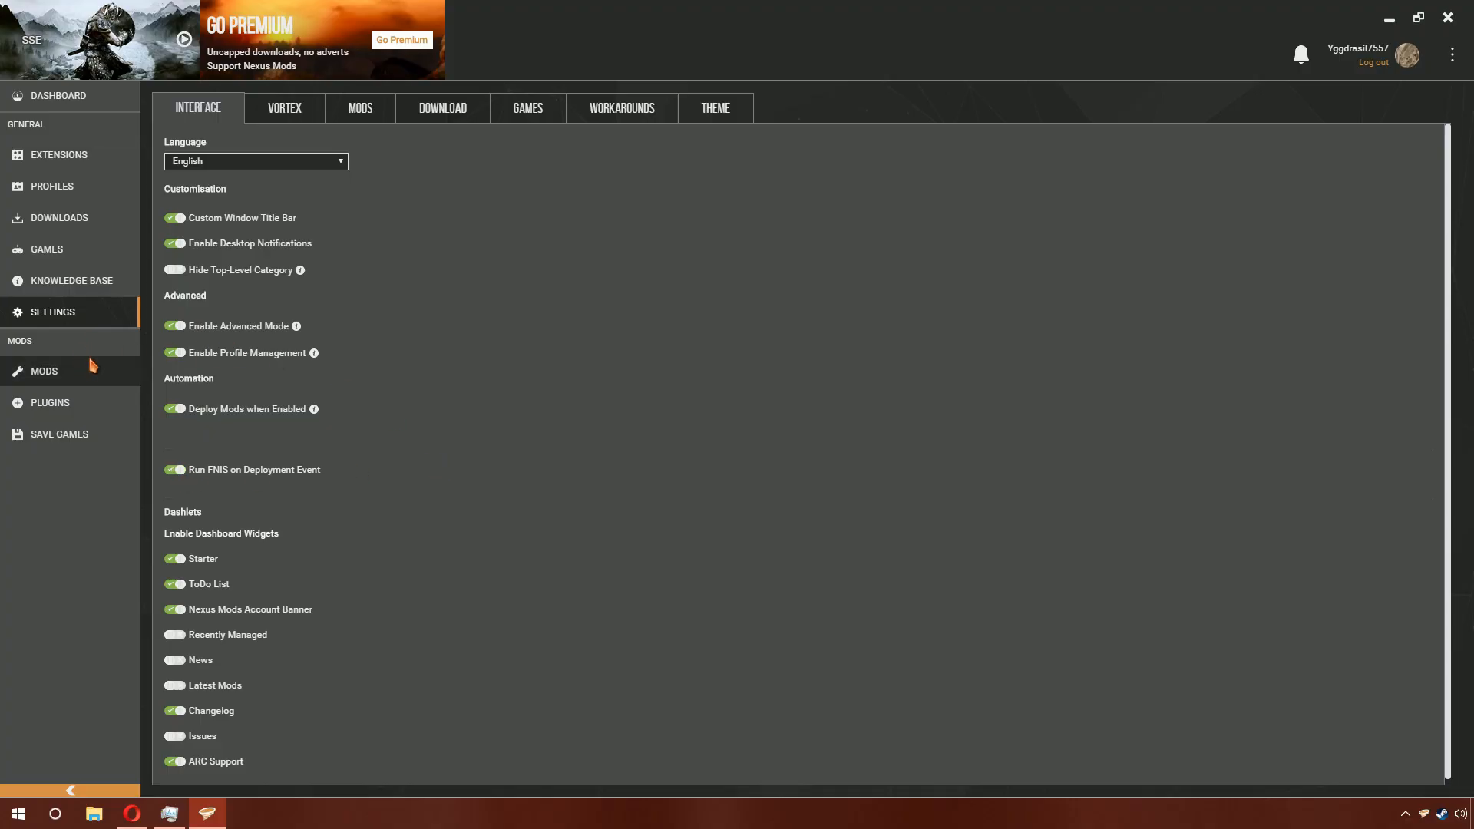
pyautogui.click(43, 370)
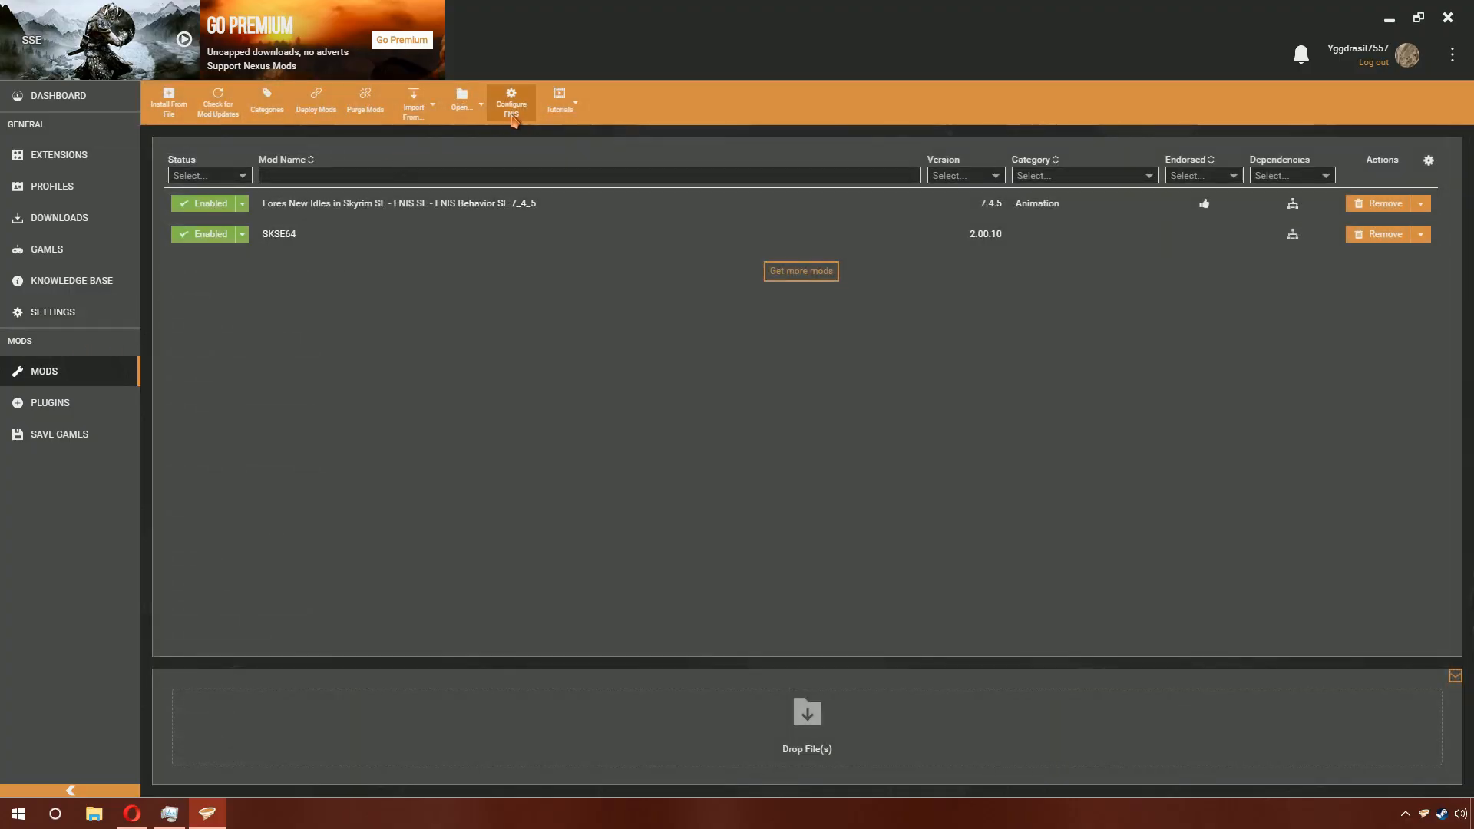
# - In Configure FNIS, tick GENDER Specific Animations and SKELETON Arm Fix for this profile
pyautogui.click(511, 101)
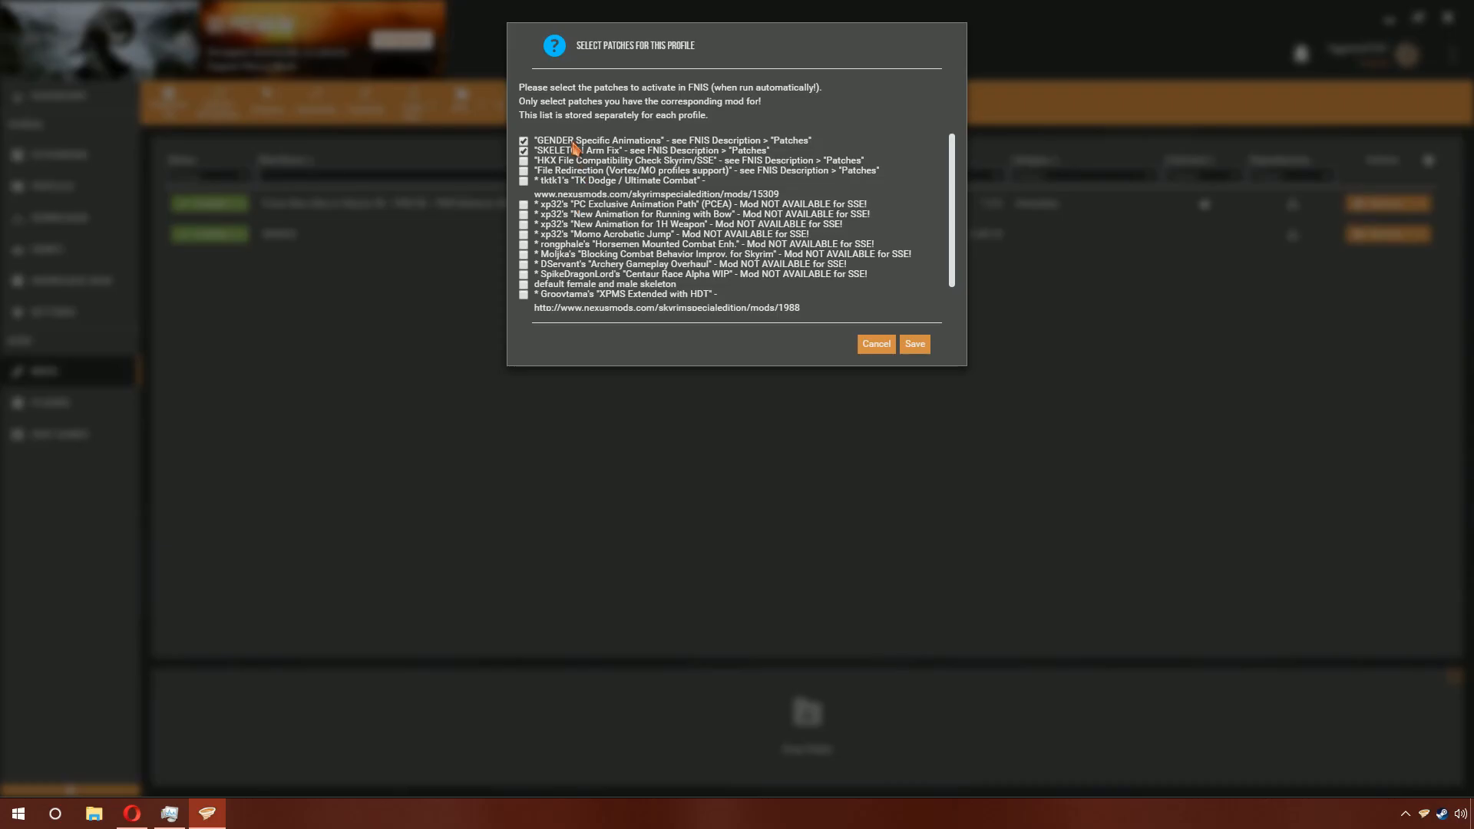
pyautogui.click(523, 150)
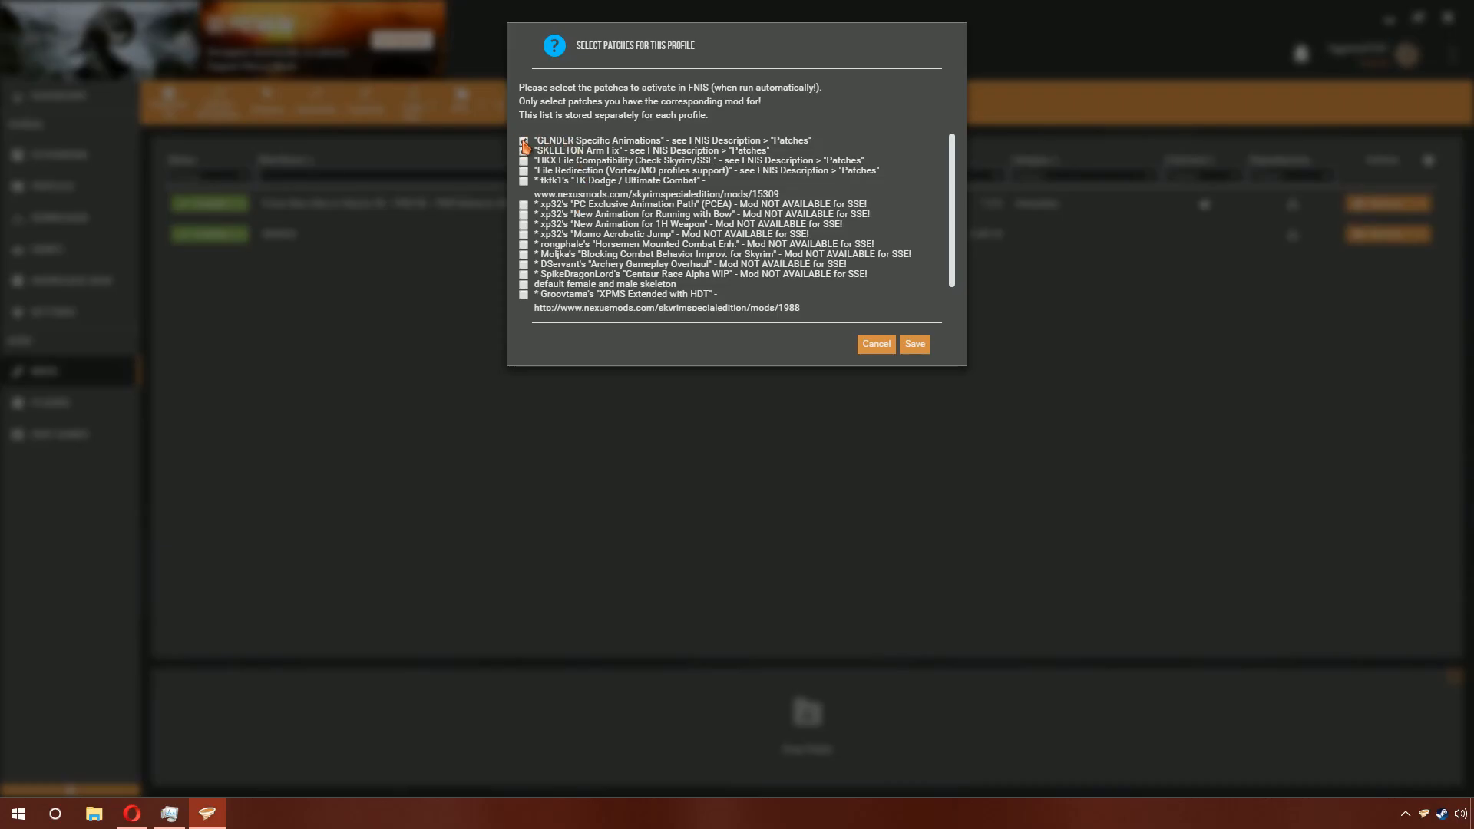
pyautogui.scroll(-3)
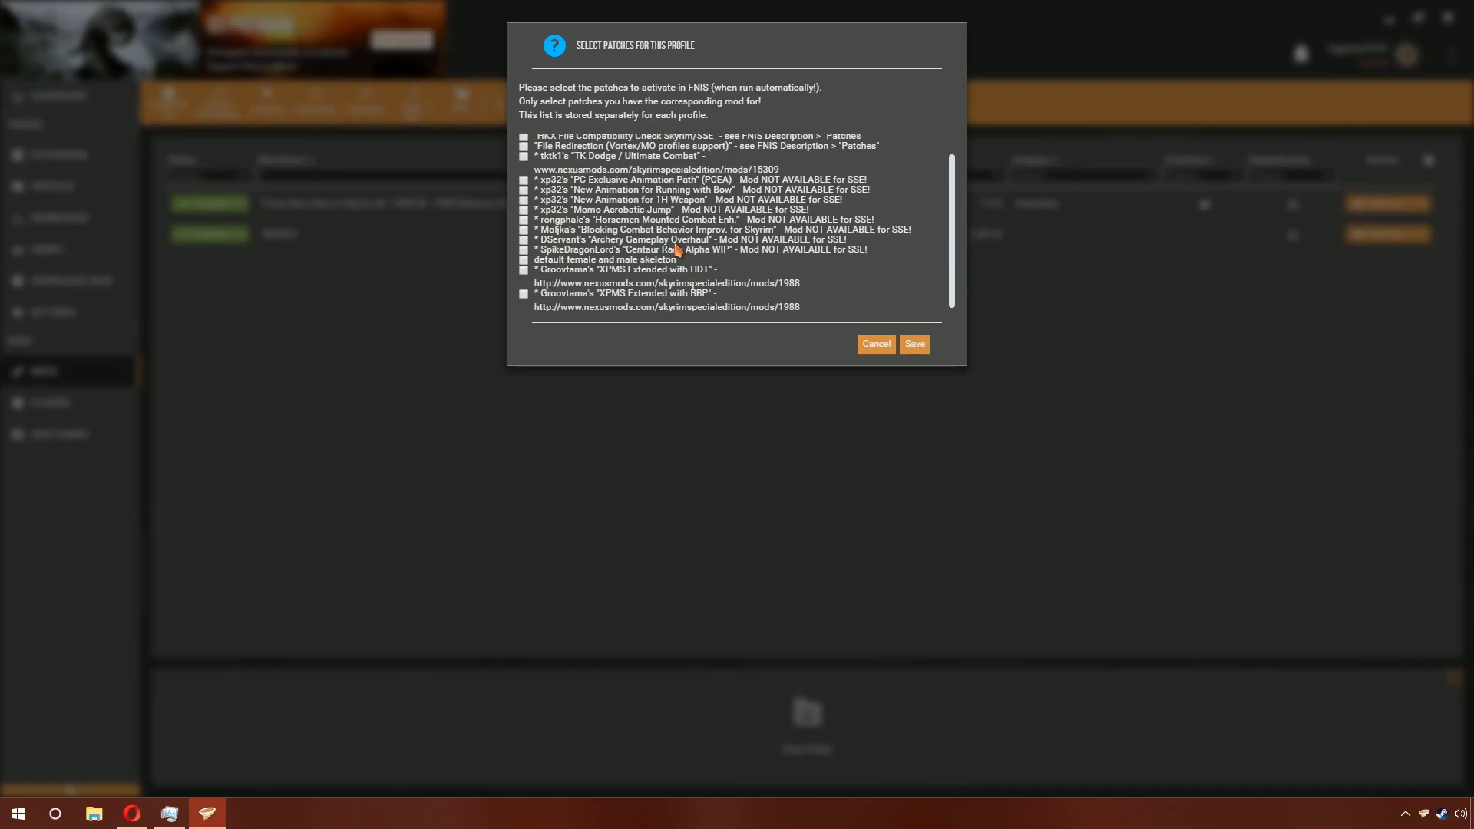
pyautogui.scroll(3)
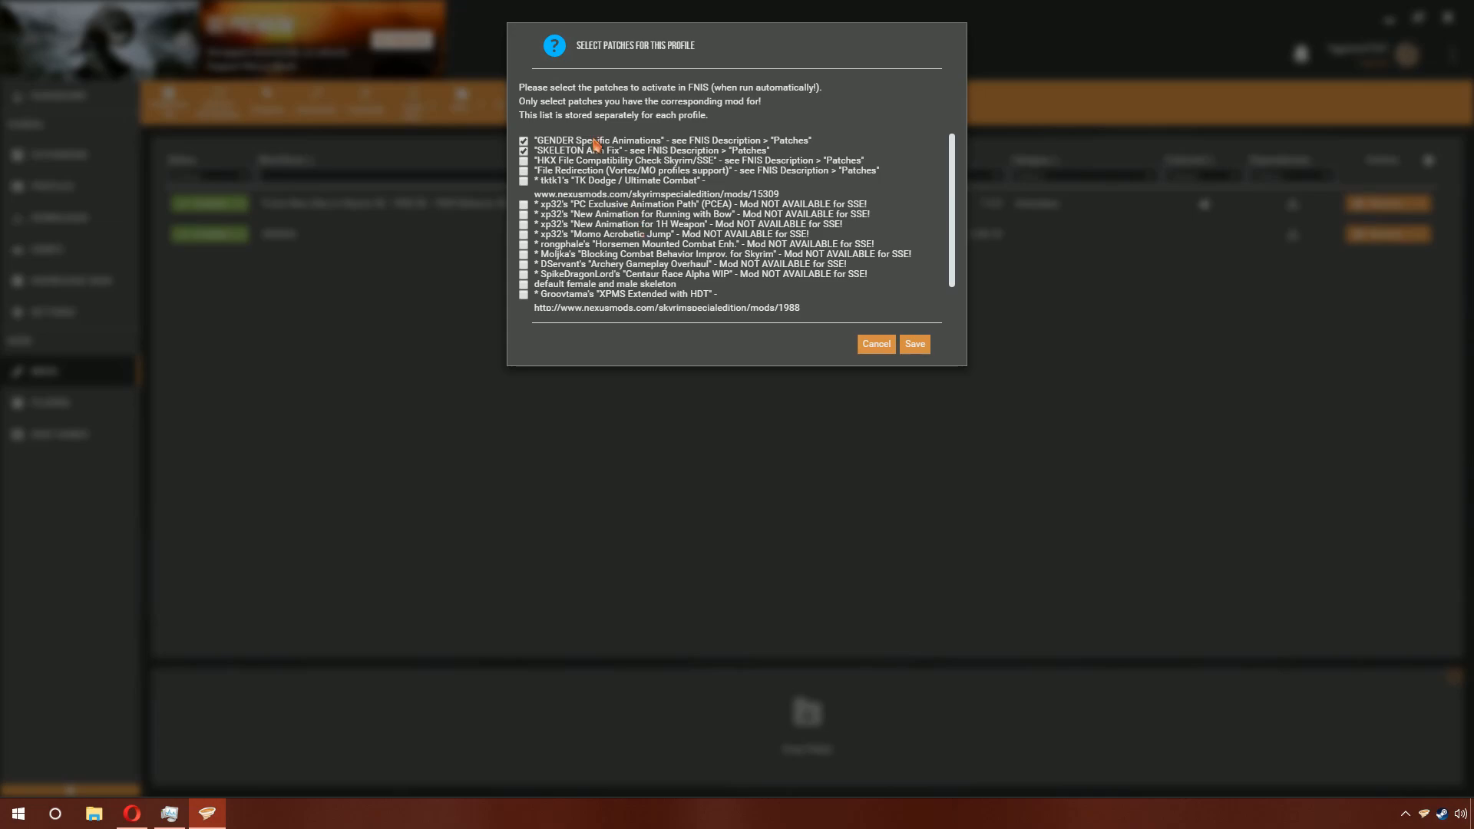
pyautogui.moveTo(590, 151)
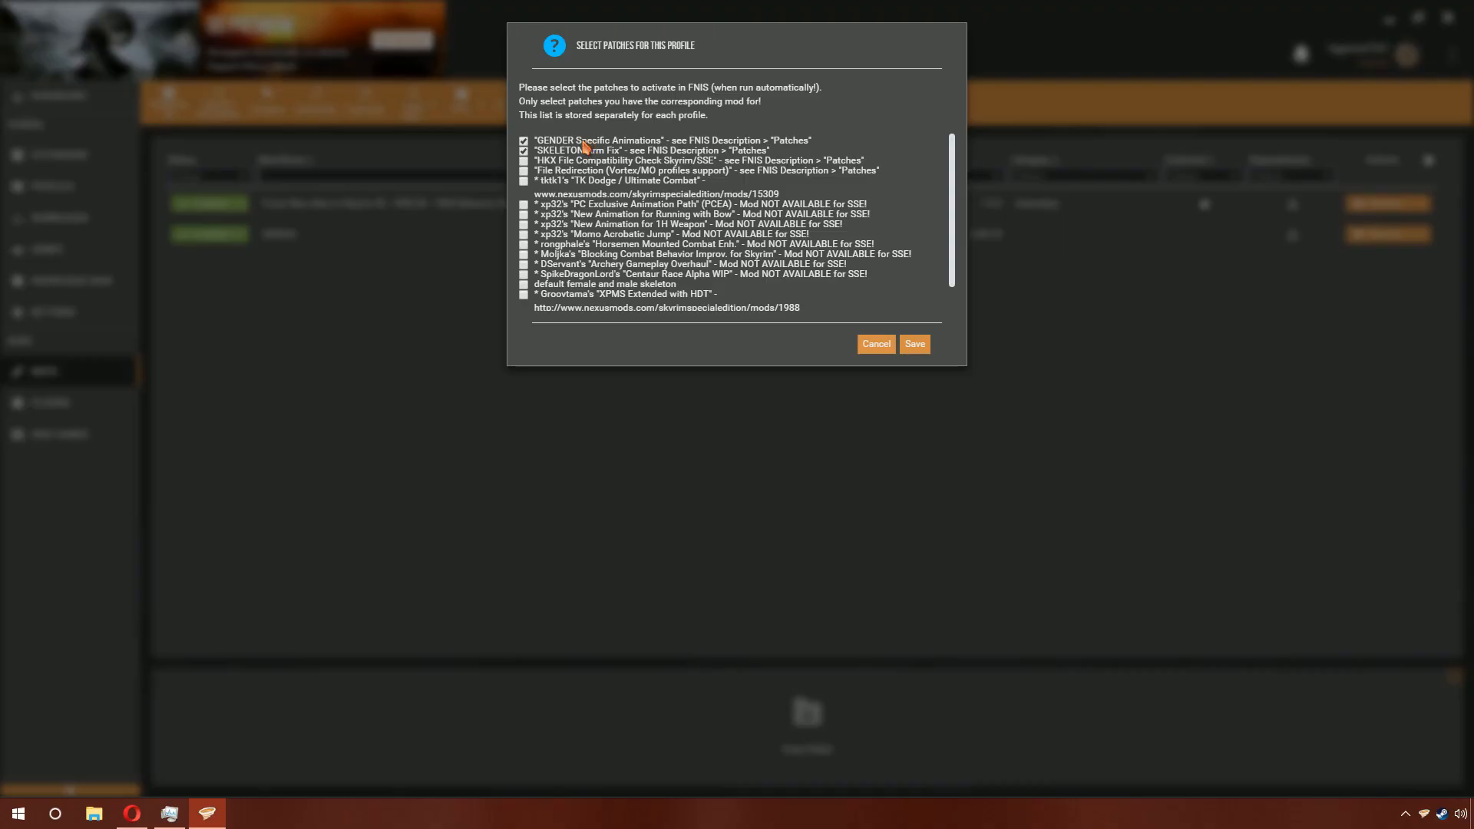
pyautogui.moveTo(582, 150)
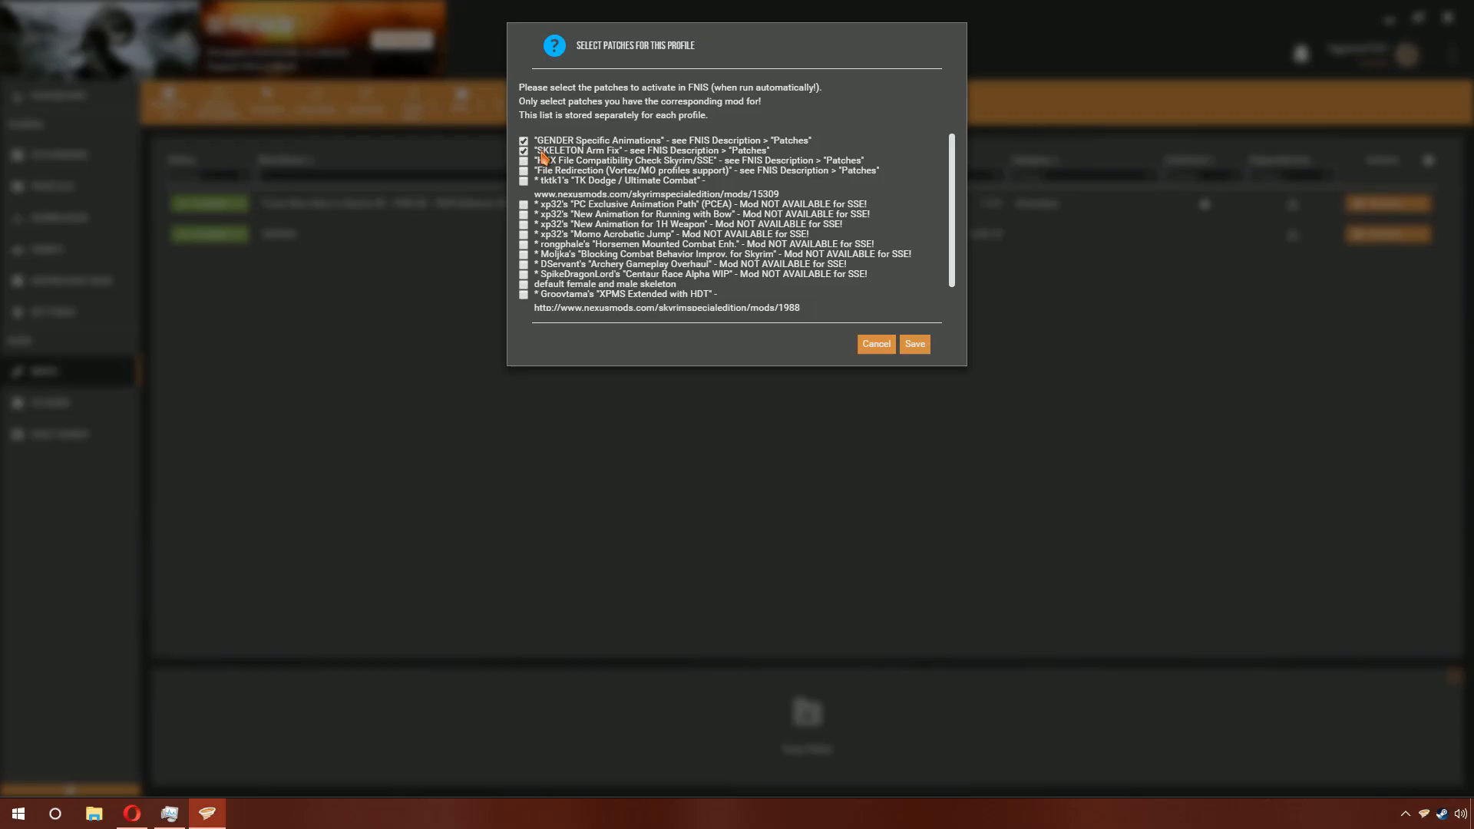
pyautogui.moveTo(578, 163)
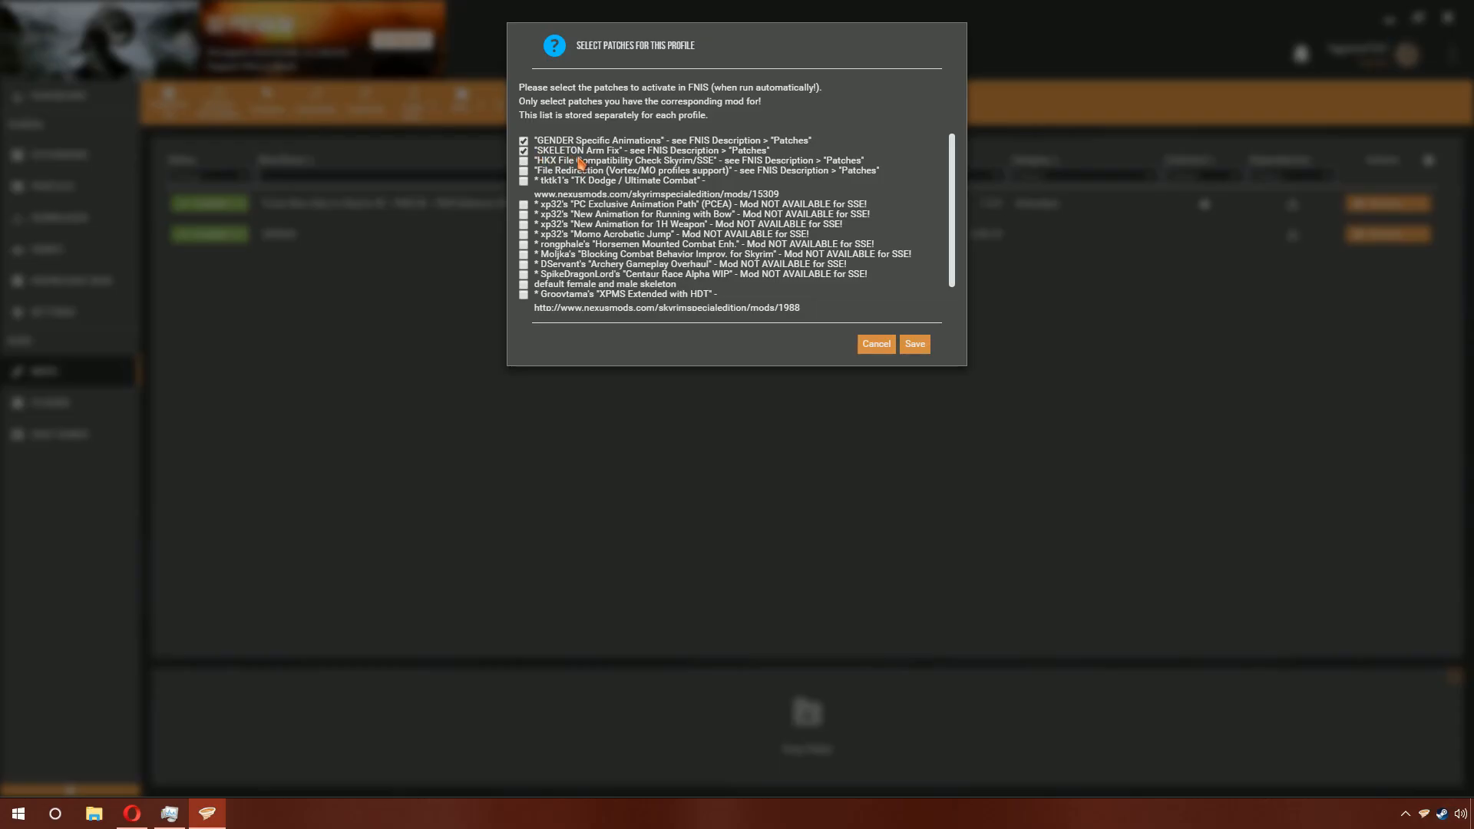
pyautogui.moveTo(623, 180)
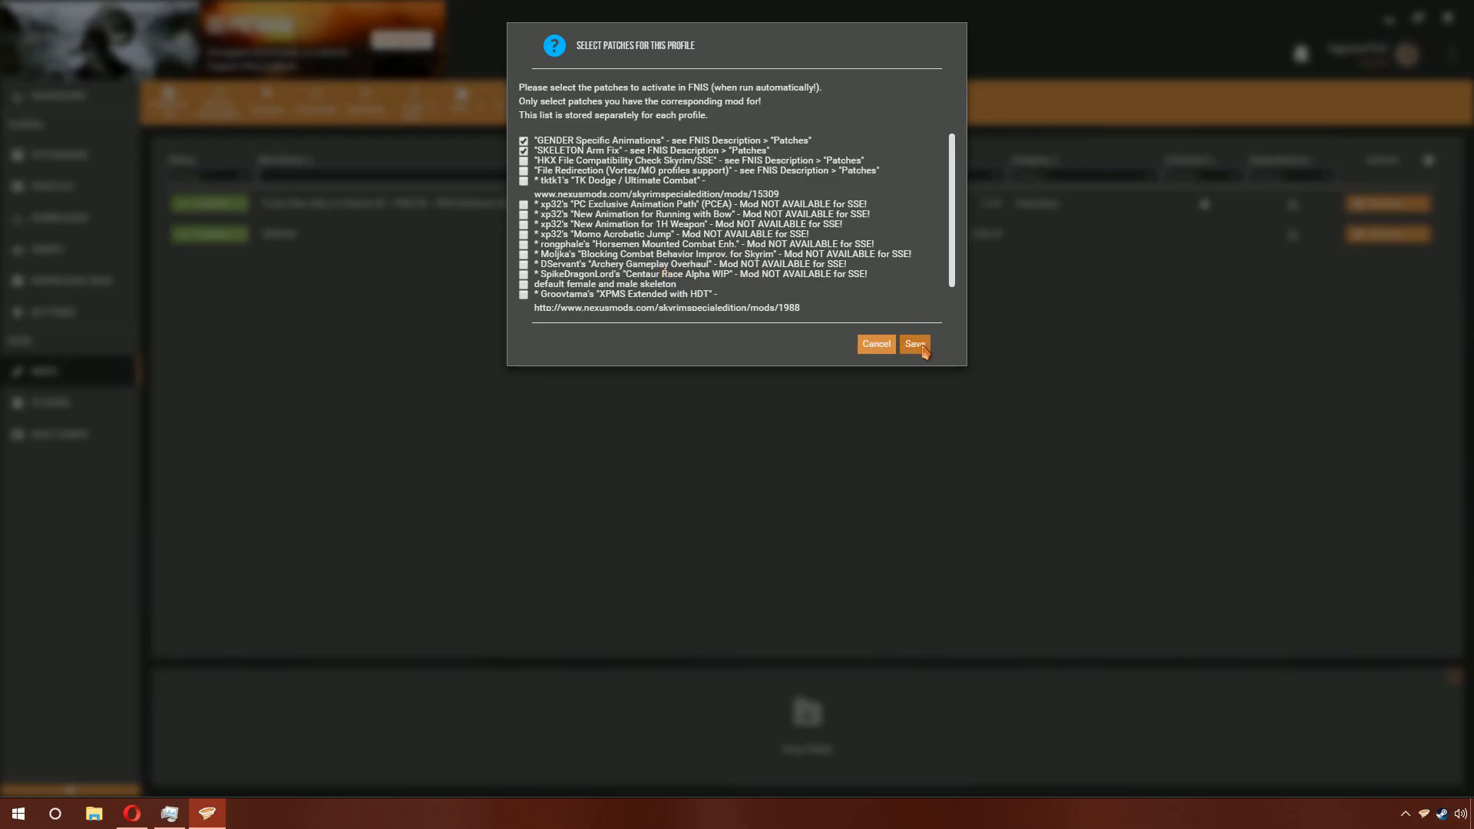
# - Save the patches, deploy the mods, and enable the generated FNIS Data mod
pyautogui.click(912, 343)
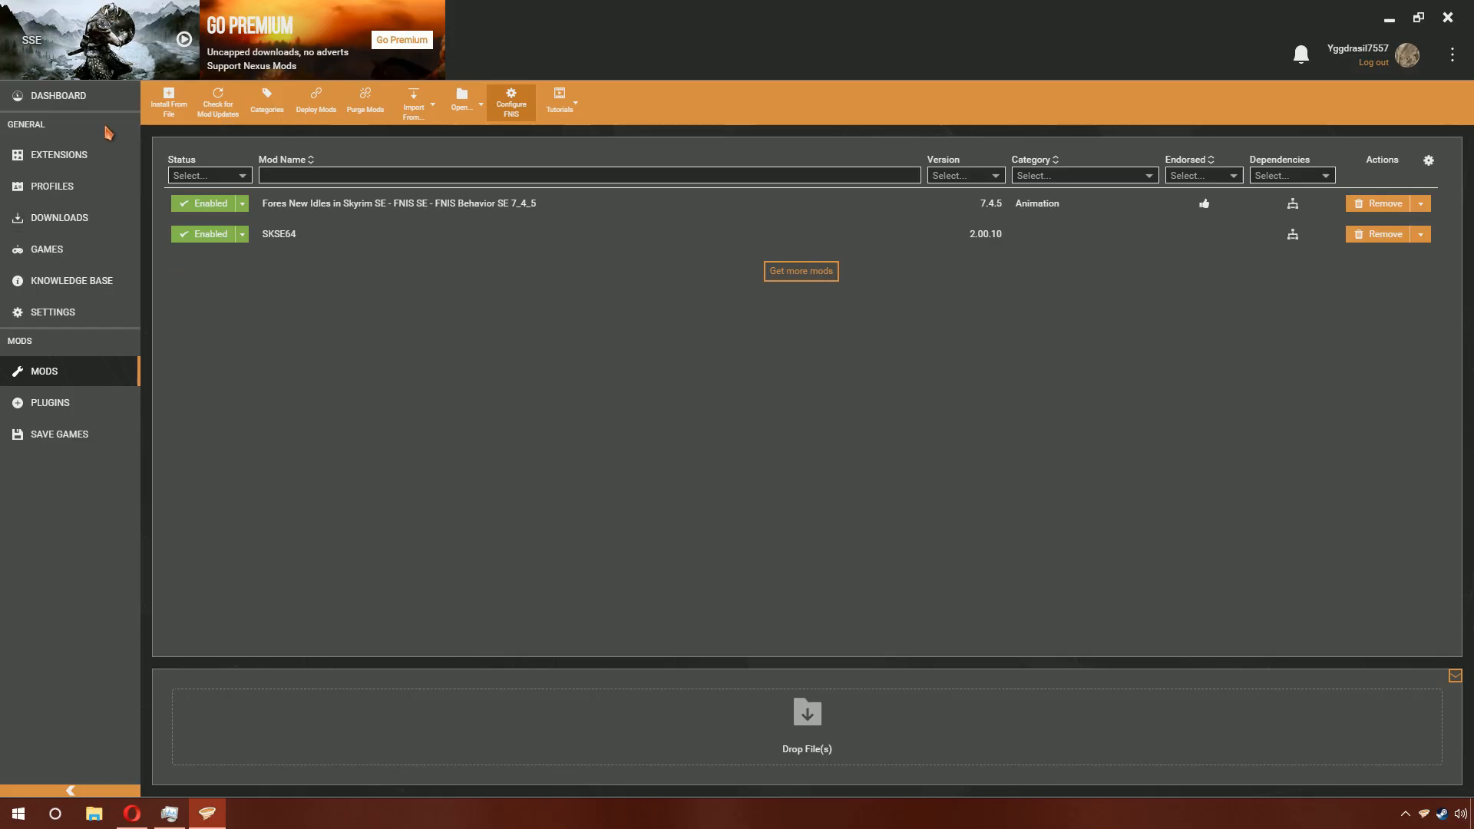
pyautogui.moveTo(316, 101)
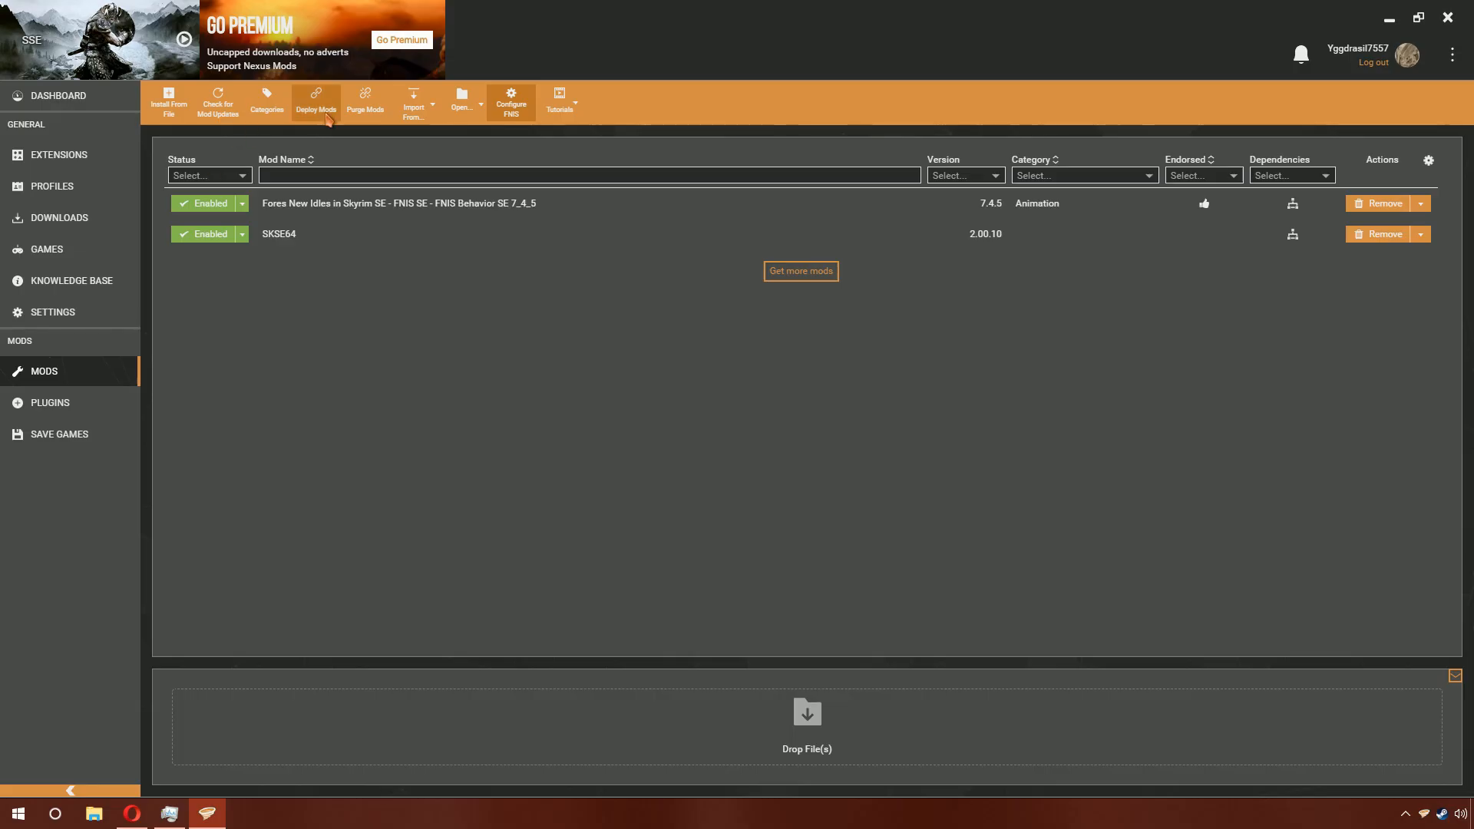
pyautogui.click(316, 101)
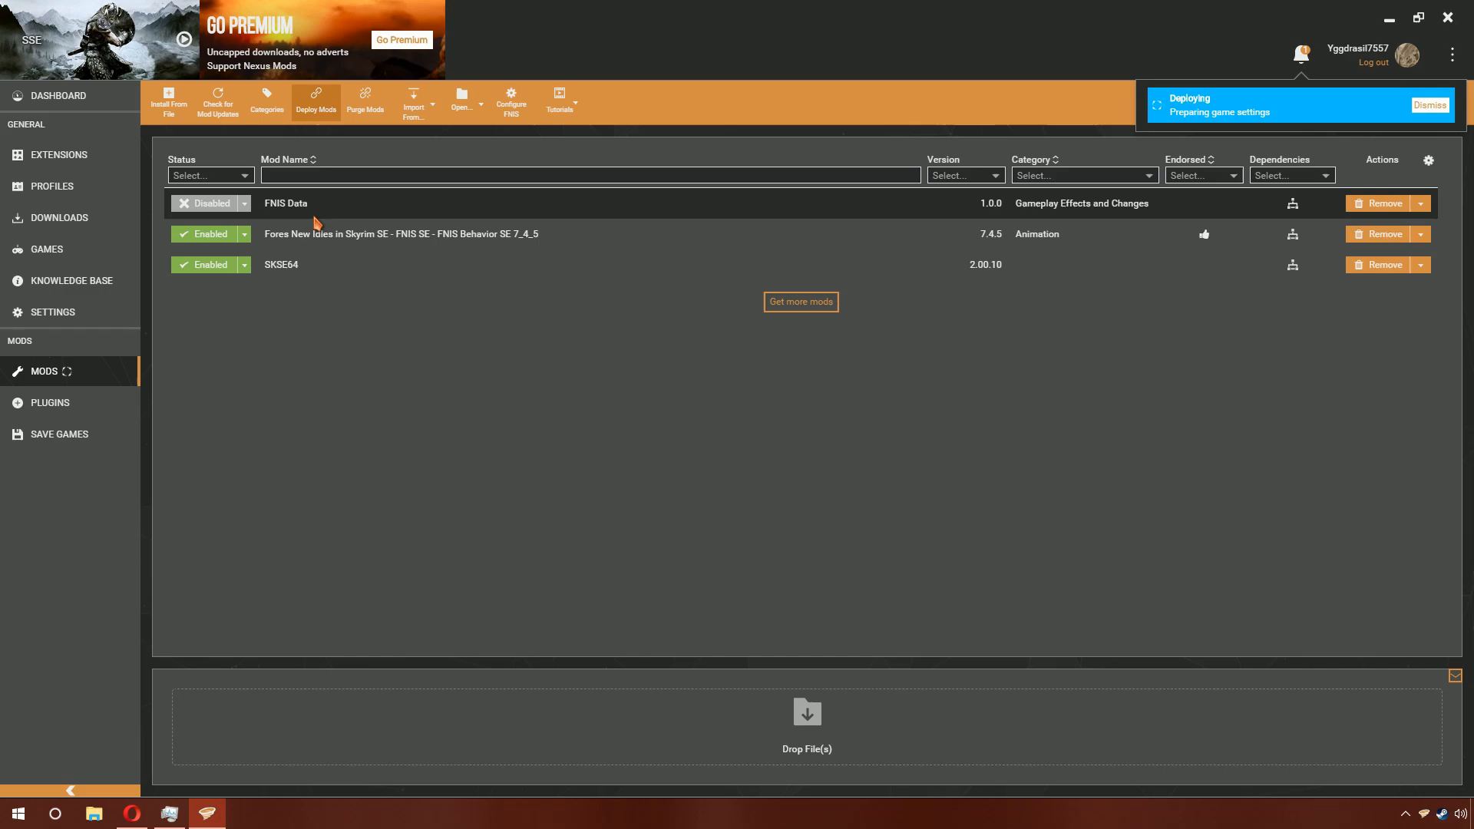
pyautogui.click(209, 202)
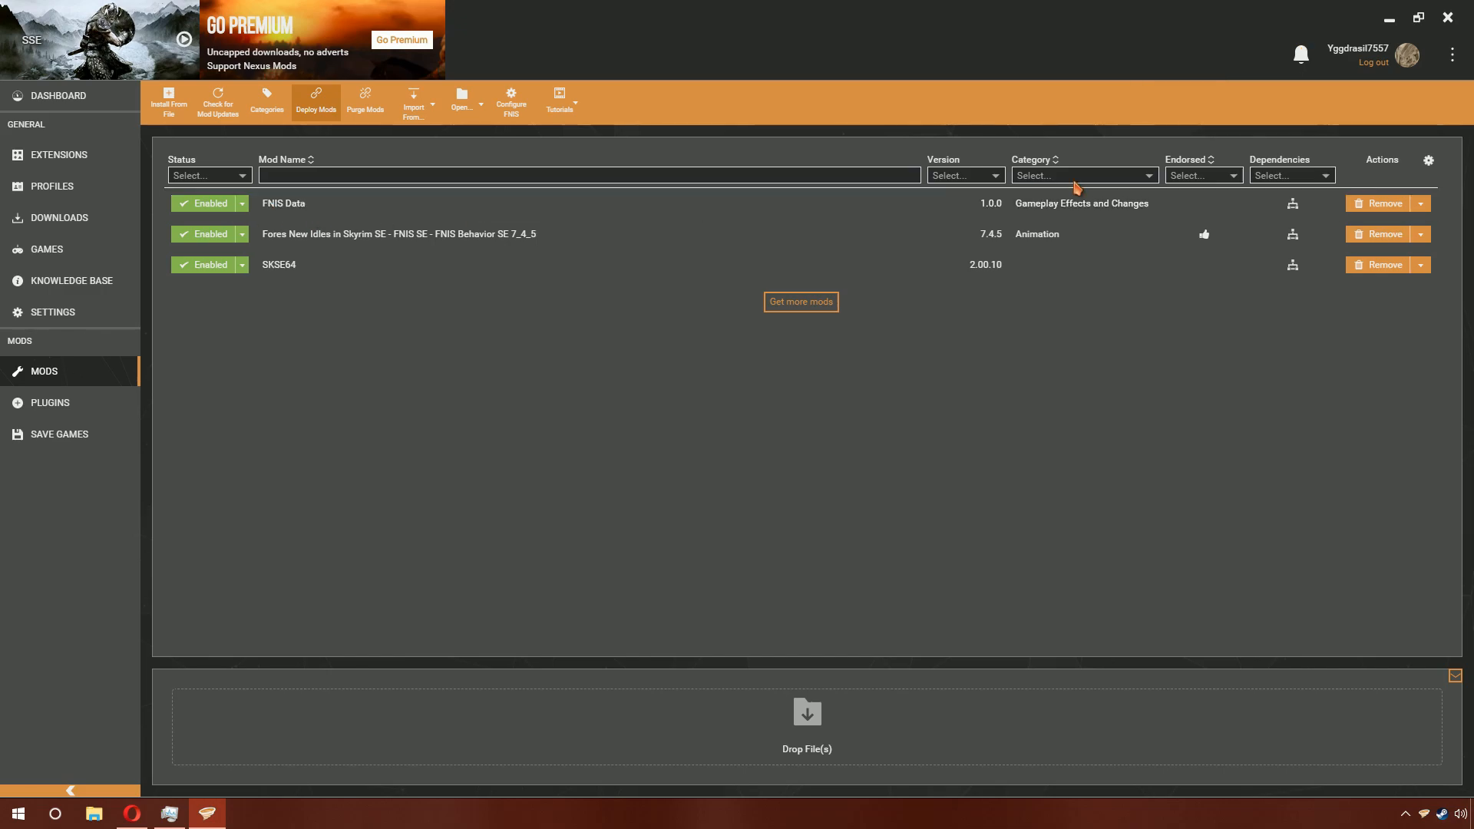
pyautogui.moveTo(1251, 204)
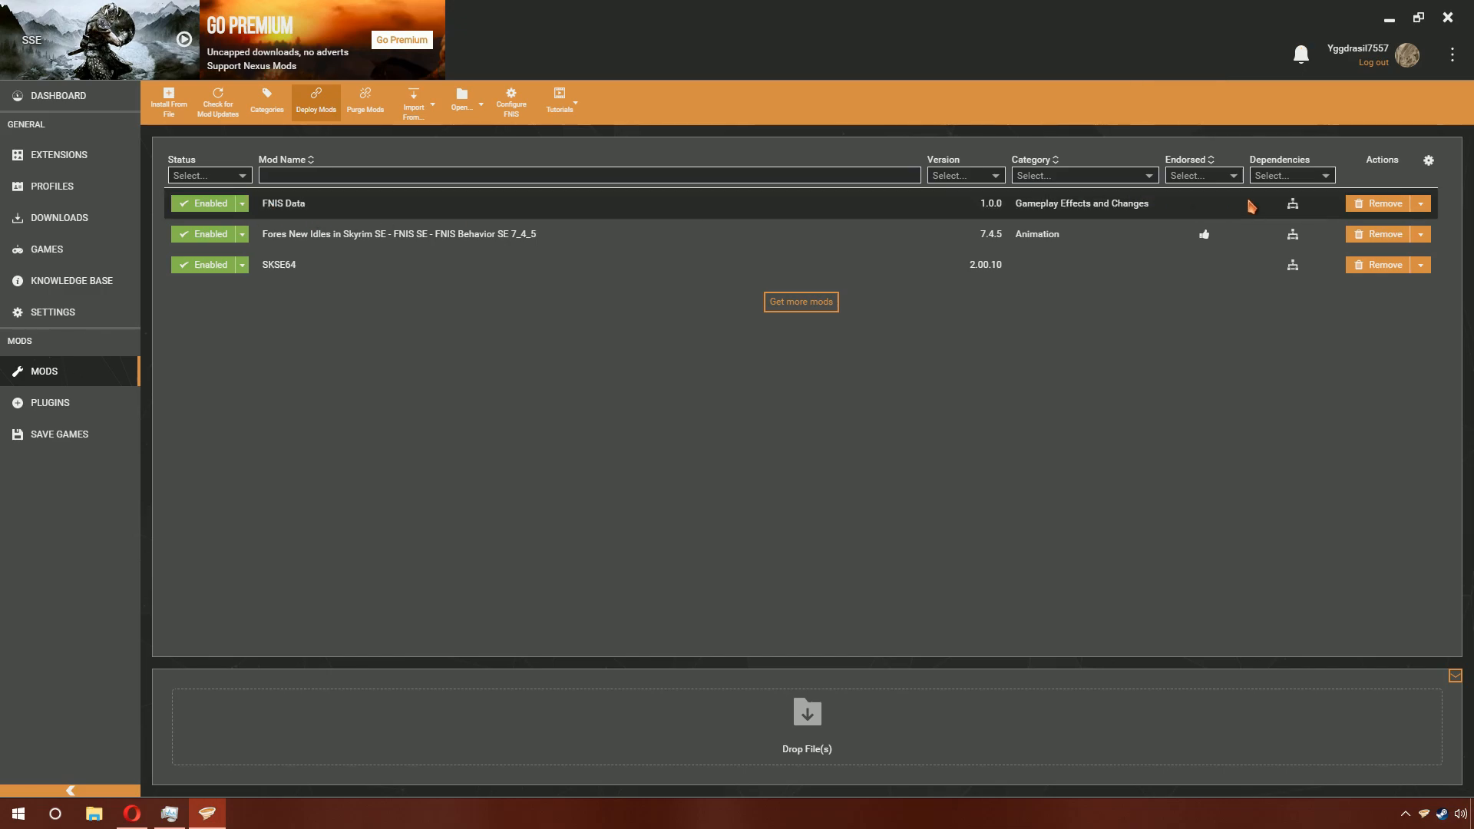
pyautogui.moveTo(99, 125)
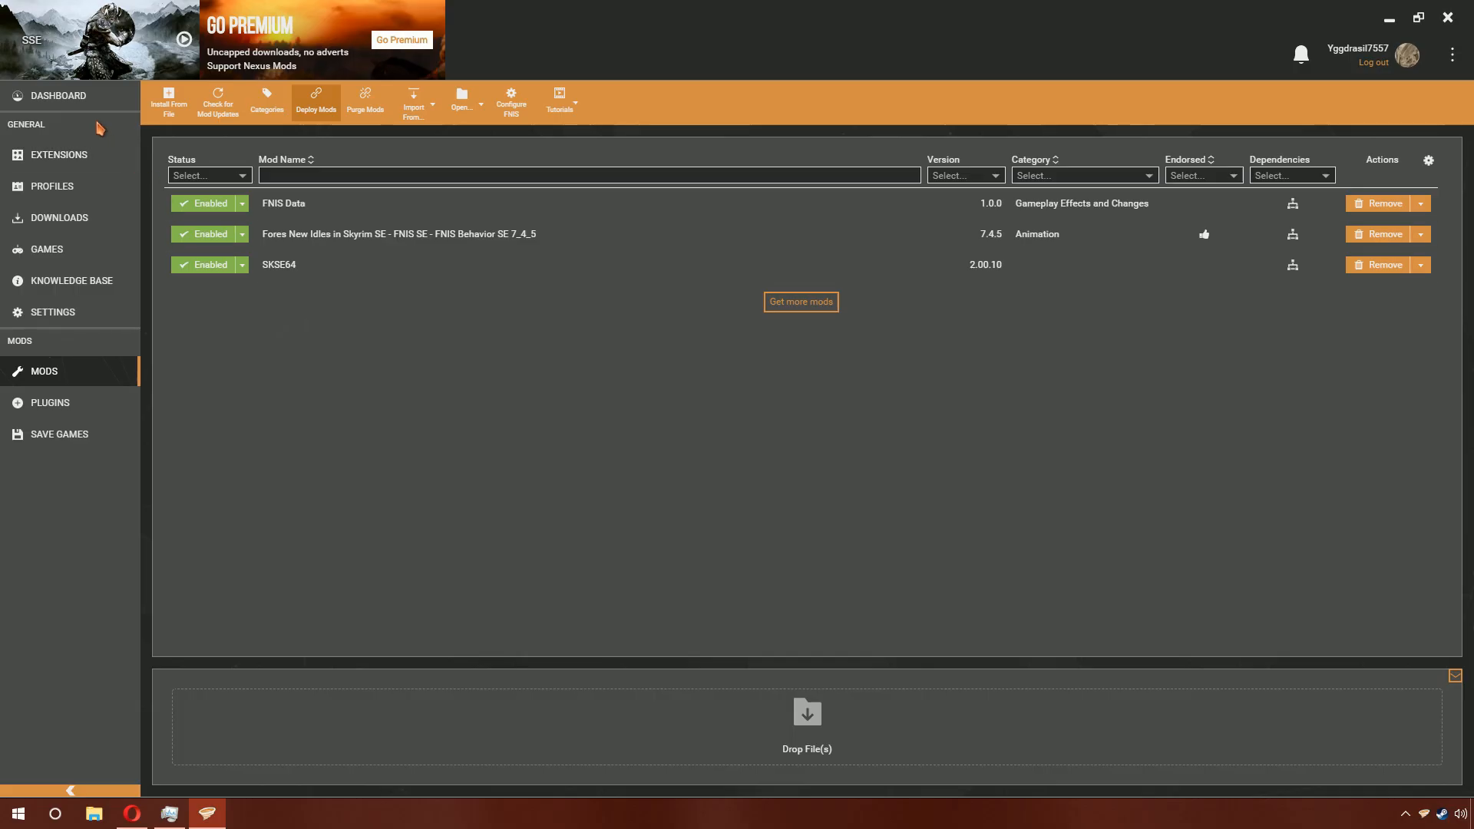
pyautogui.moveTo(266, 101)
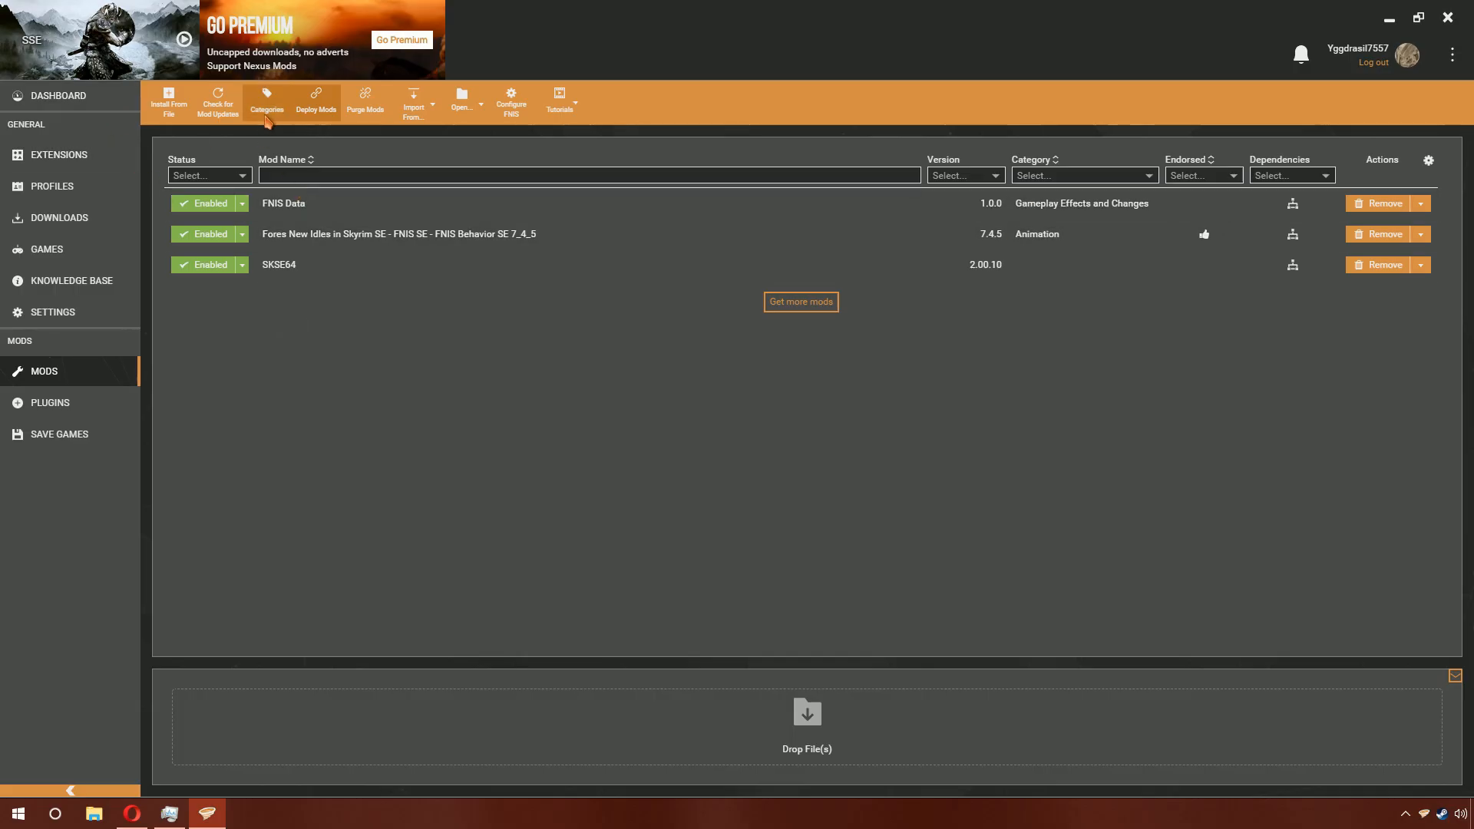
# - Read the conflict tooltip on FNIS Data's dependency icon against FNIS Behavior SE
pyautogui.click(204, 202)
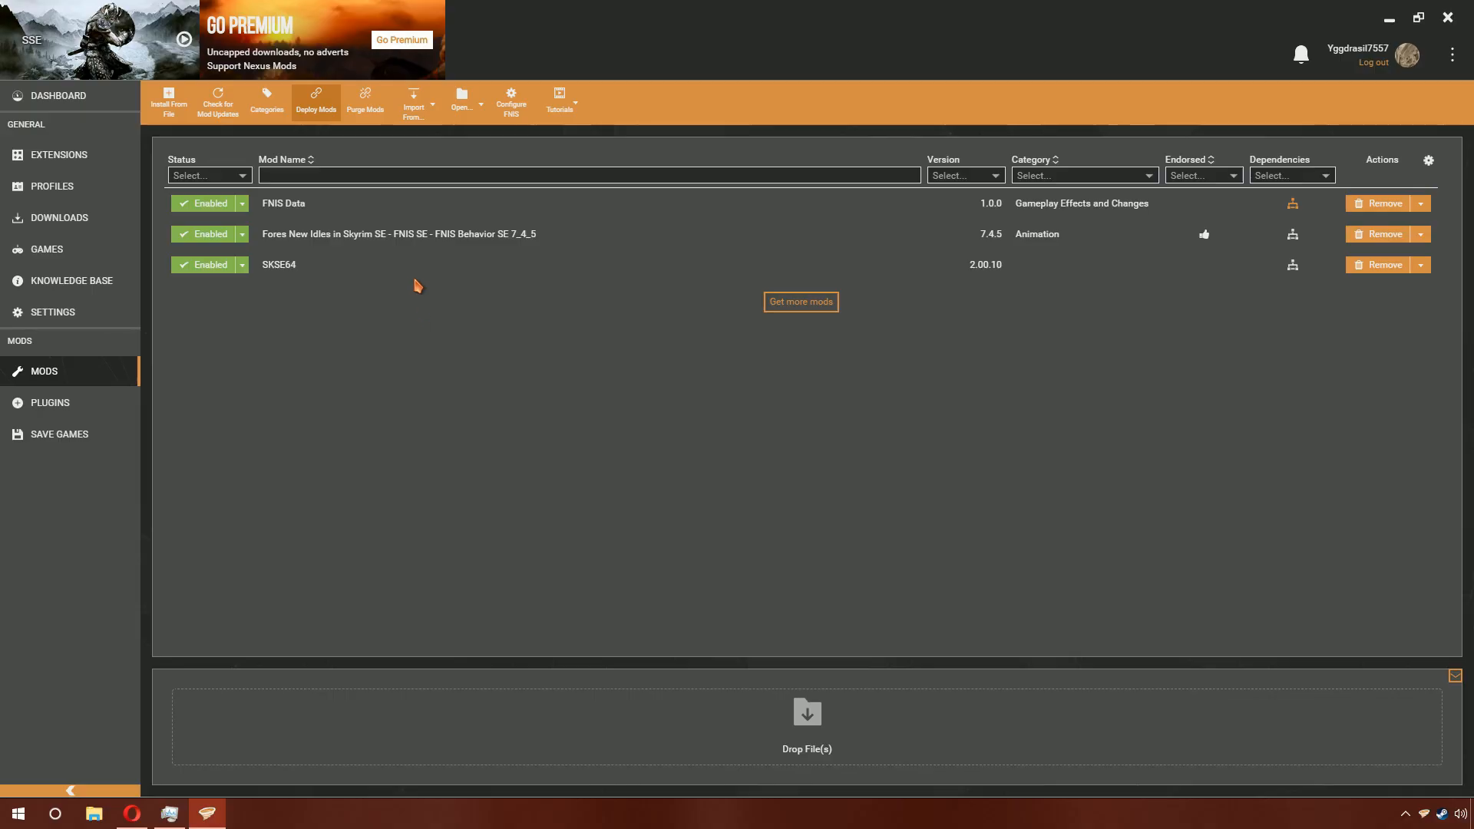
pyautogui.moveTo(1293, 202)
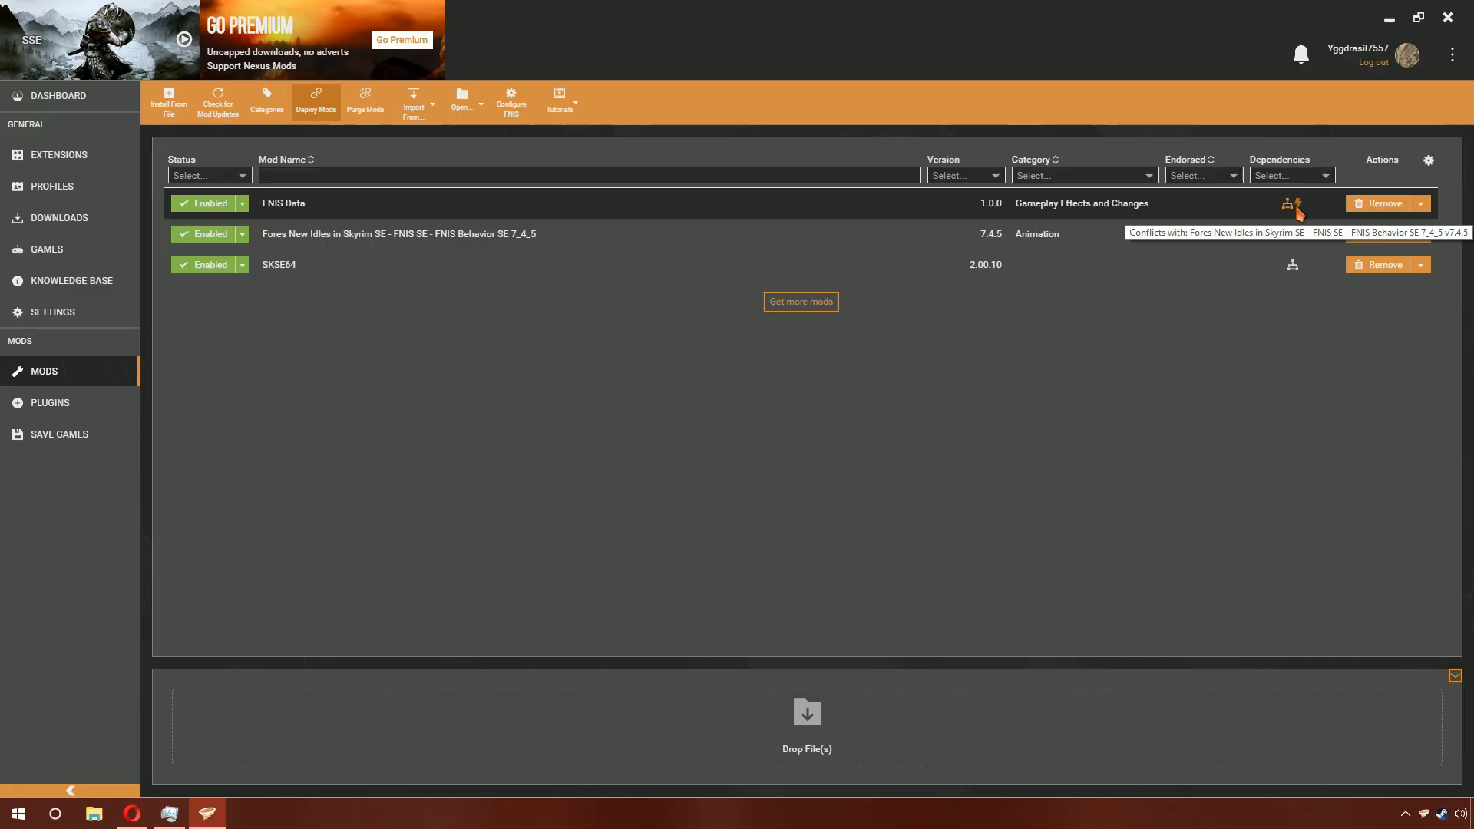
# - Set an FNIS Data rule to load after FNIS Behavior SE 7_4_5, any version
pyautogui.click(1291, 202)
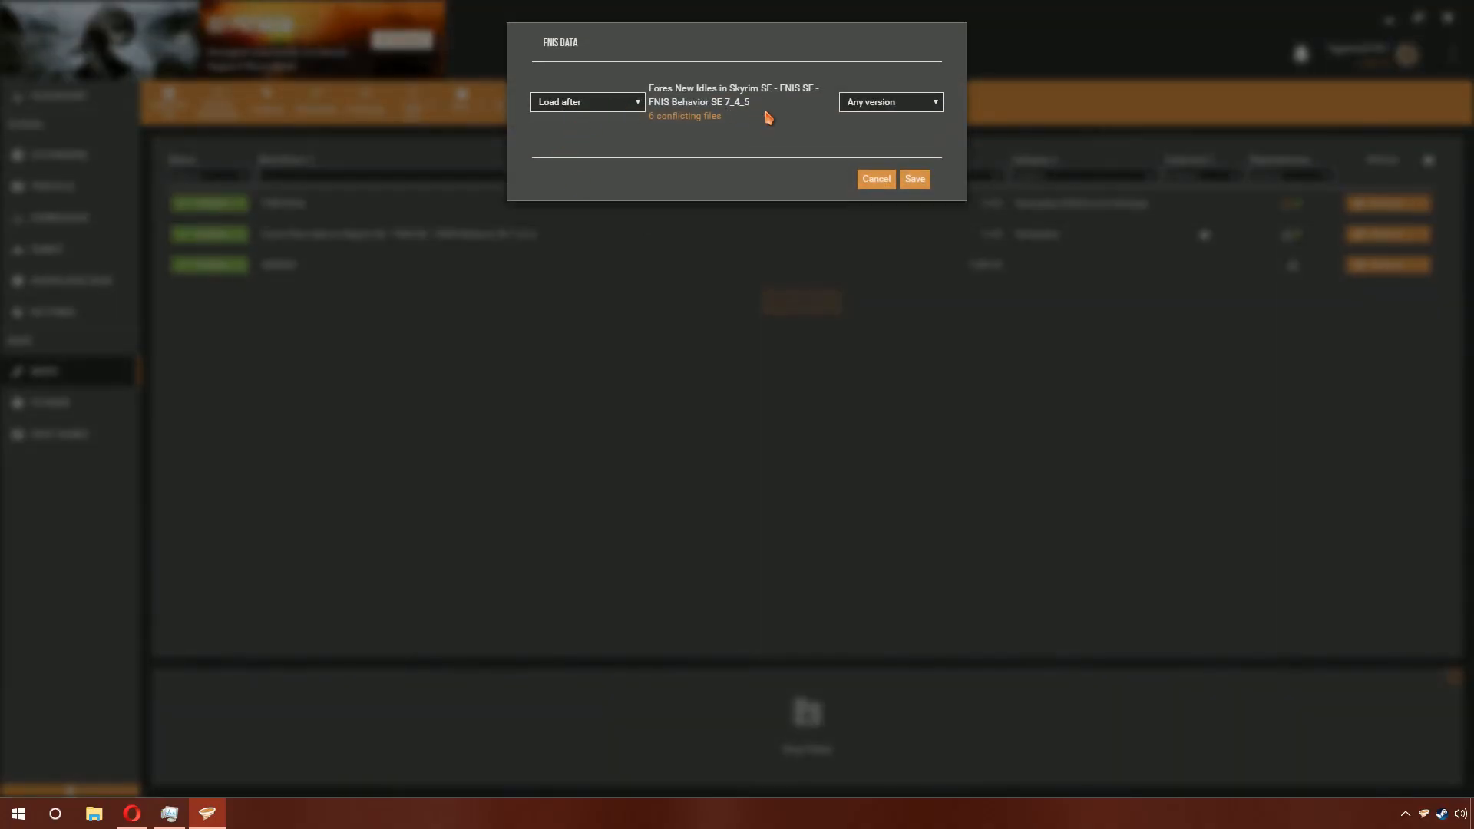
pyautogui.moveTo(776, 151)
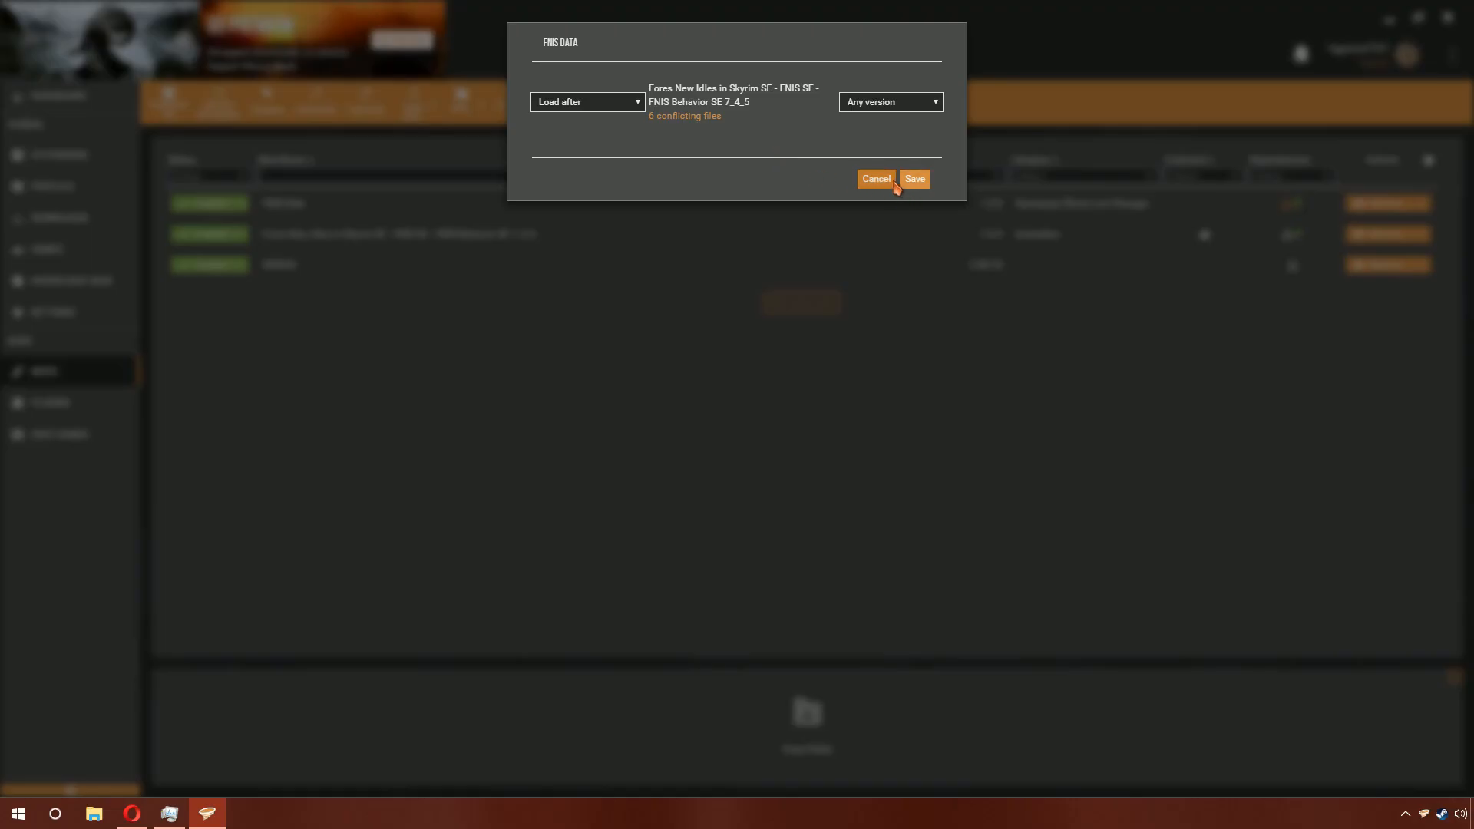
pyautogui.moveTo(892, 192)
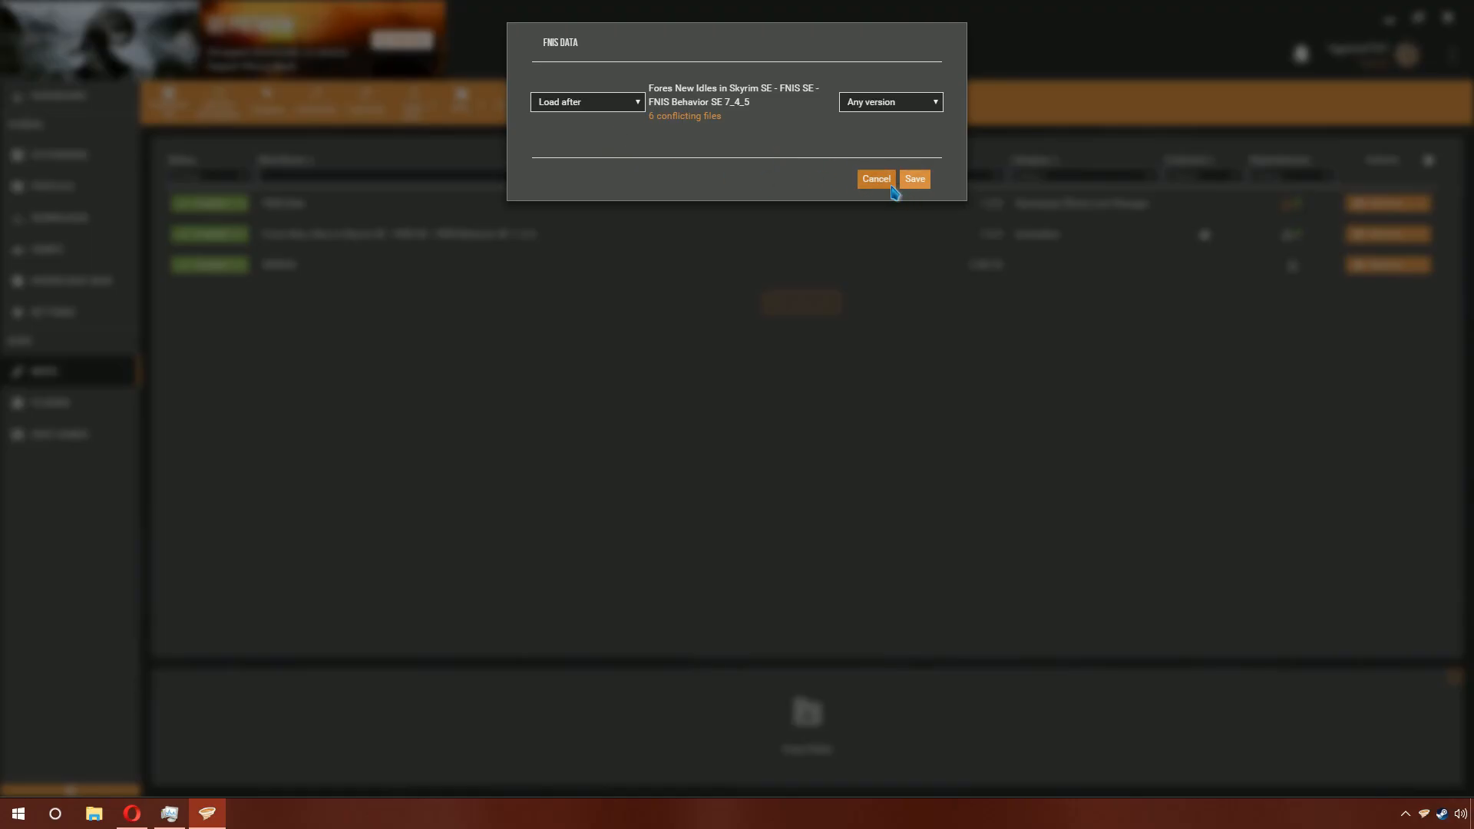
pyautogui.click(874, 179)
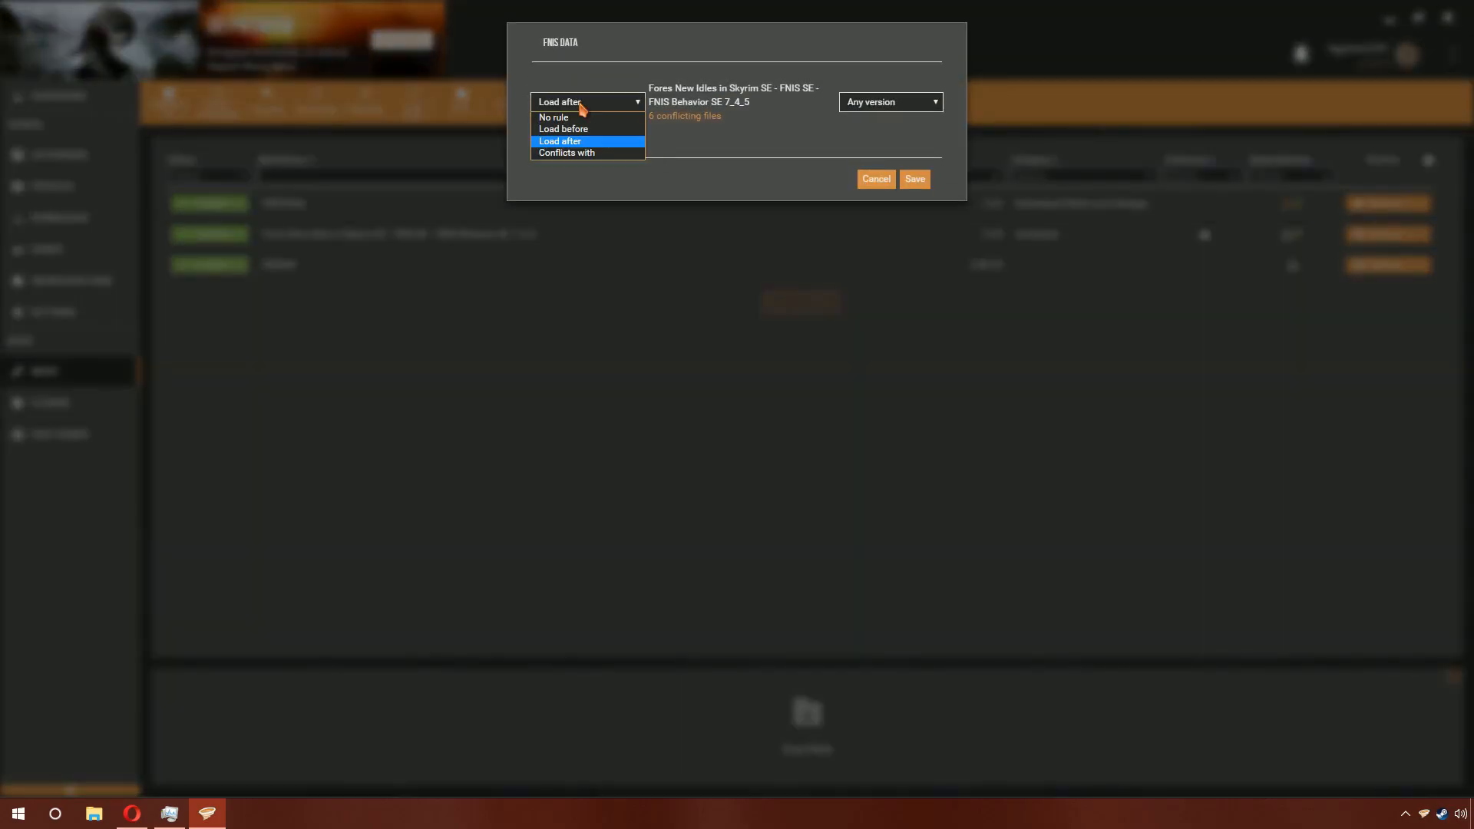
pyautogui.moveTo(845, 130)
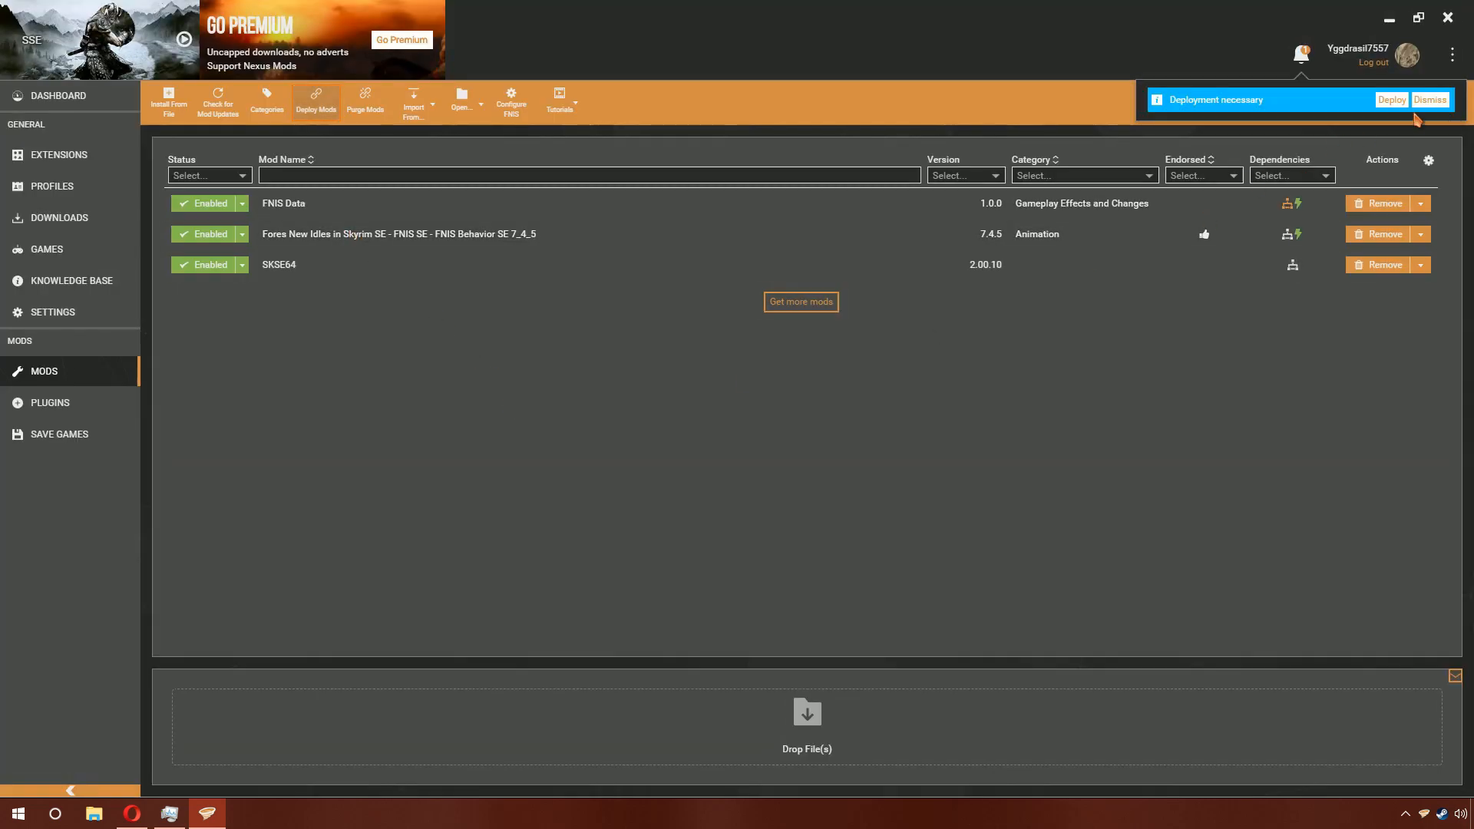
# - Dismiss the 'Deployment necessary' notification in Vortex
pyautogui.click(1429, 100)
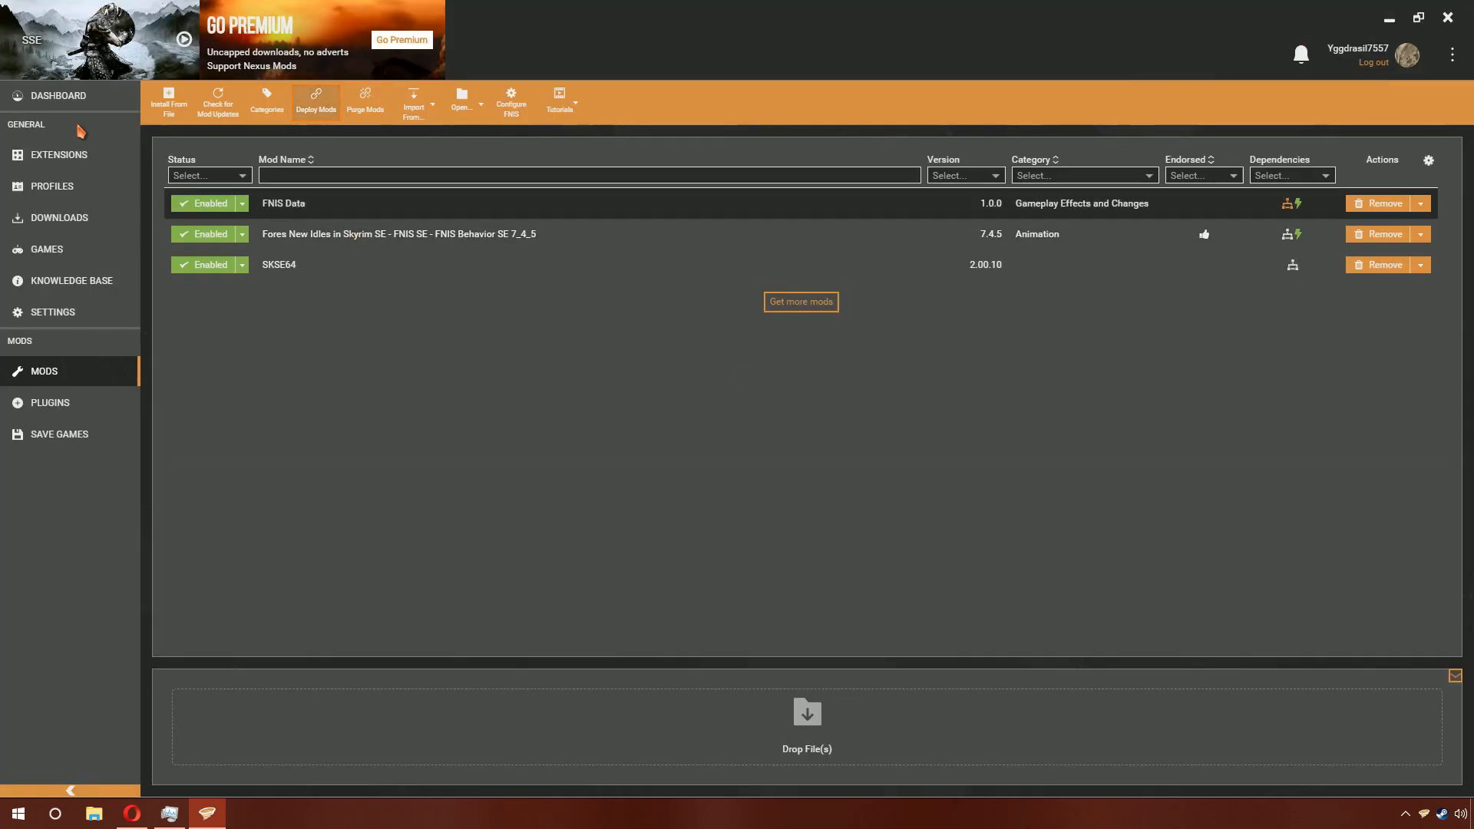